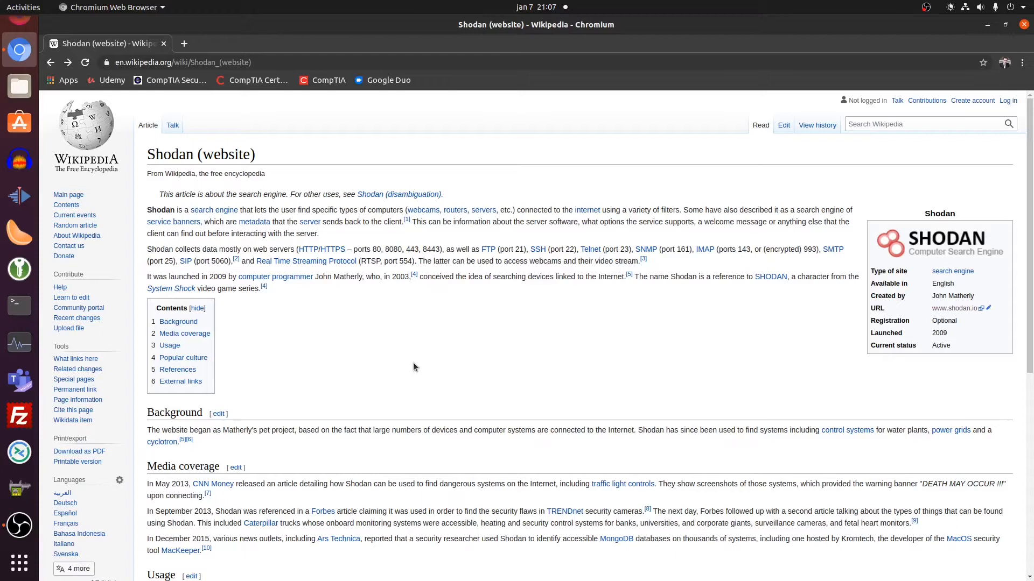
pyautogui.moveTo(407, 365)
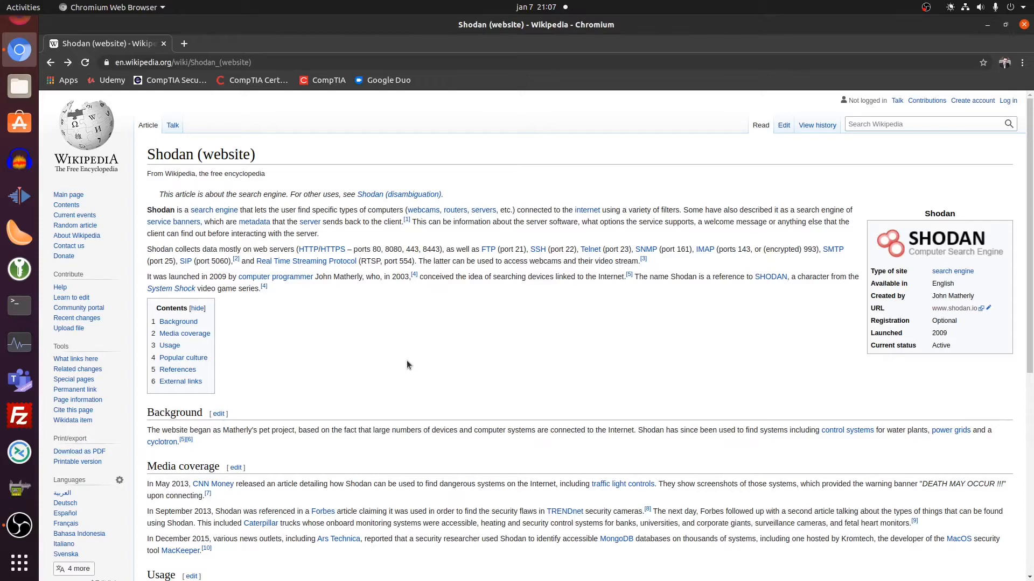
pyautogui.moveTo(323, 359)
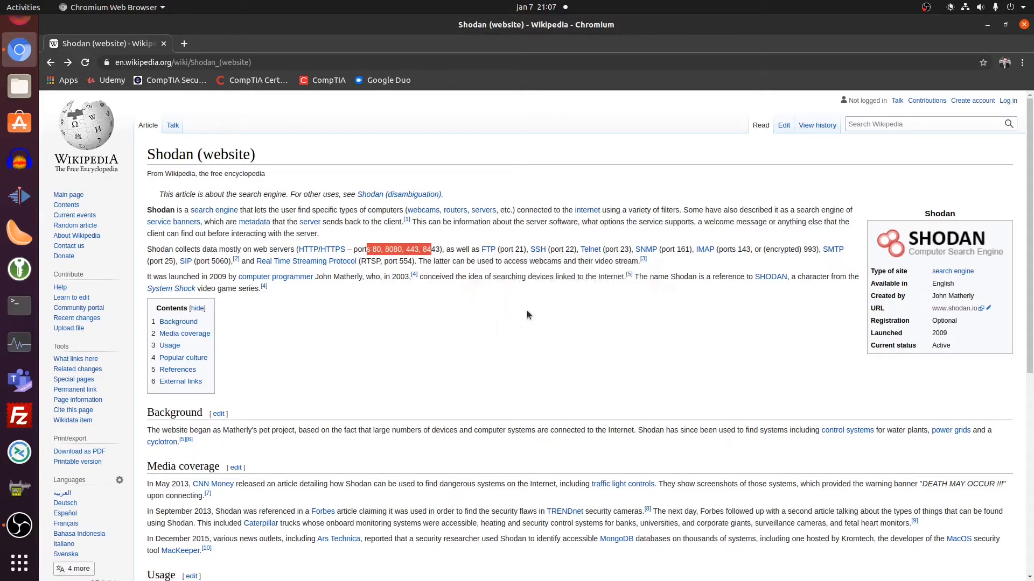
pyautogui.moveTo(662, 395)
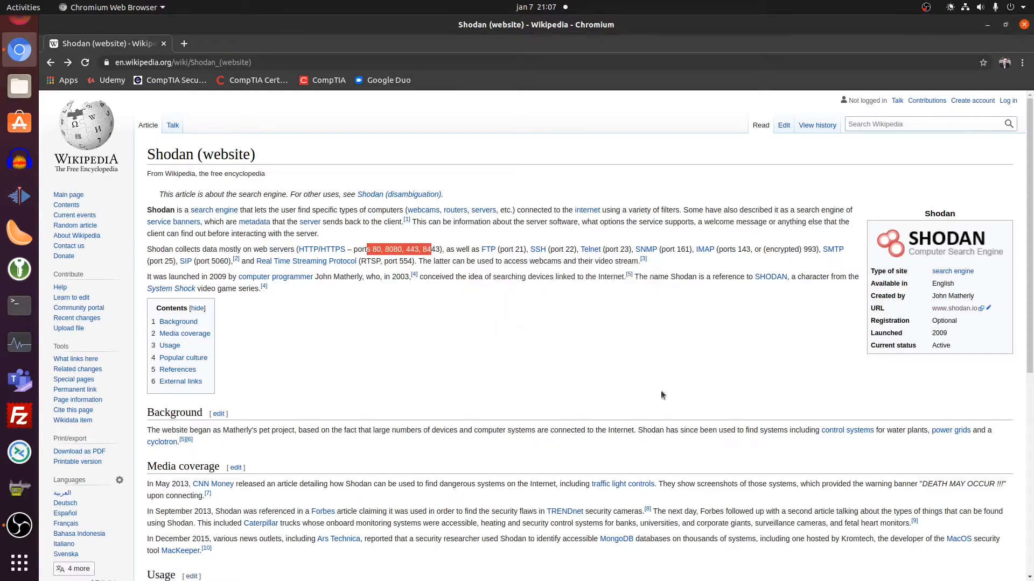
pyautogui.moveTo(430, 365)
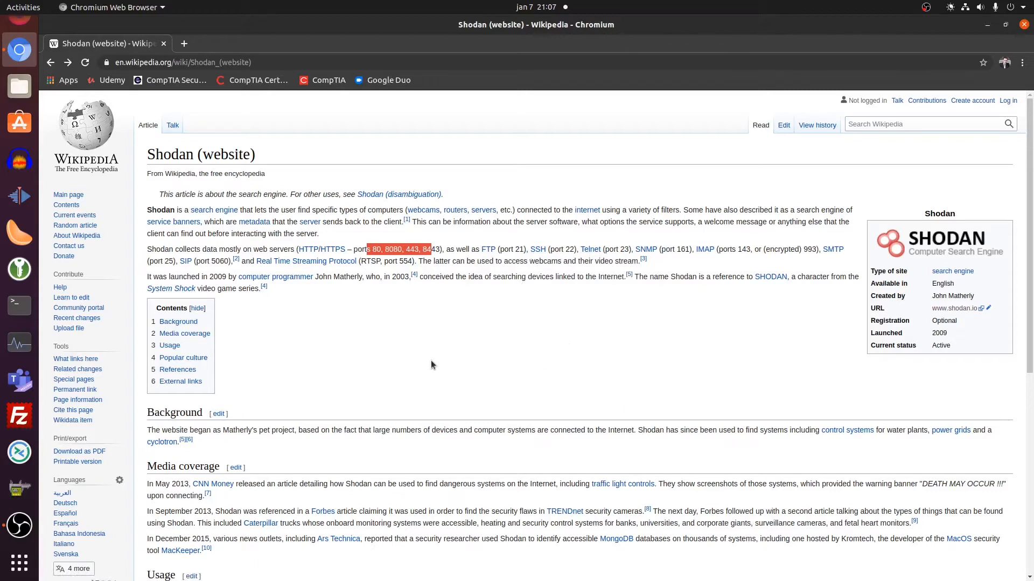
pyautogui.moveTo(305, 261)
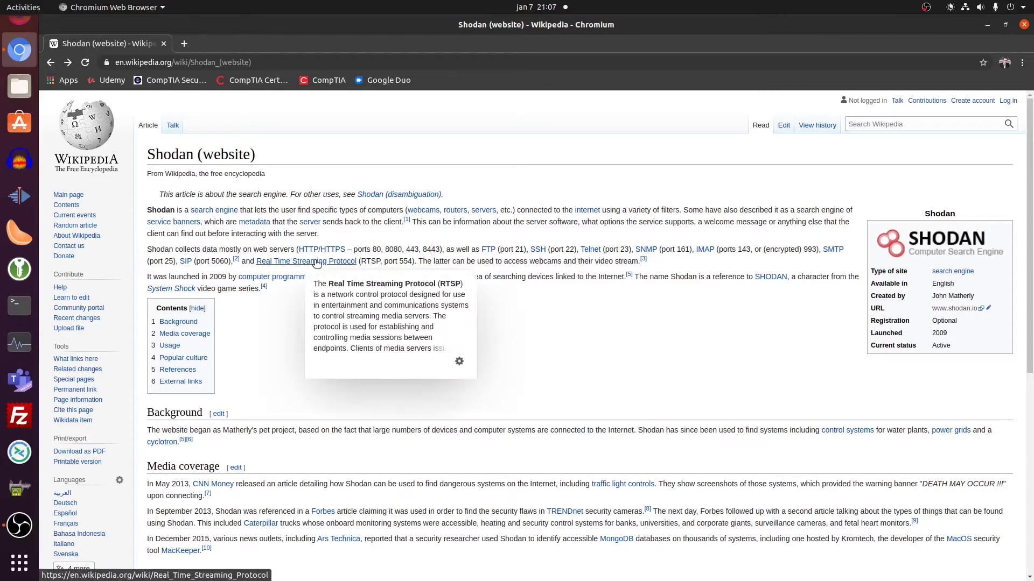
pyautogui.moveTo(312, 349)
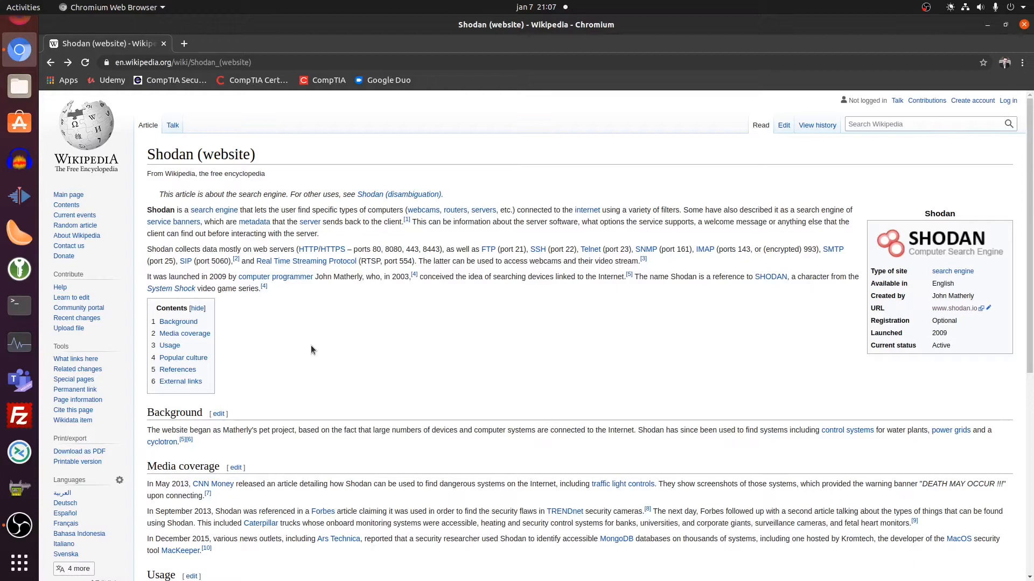
pyautogui.moveTo(969, 251)
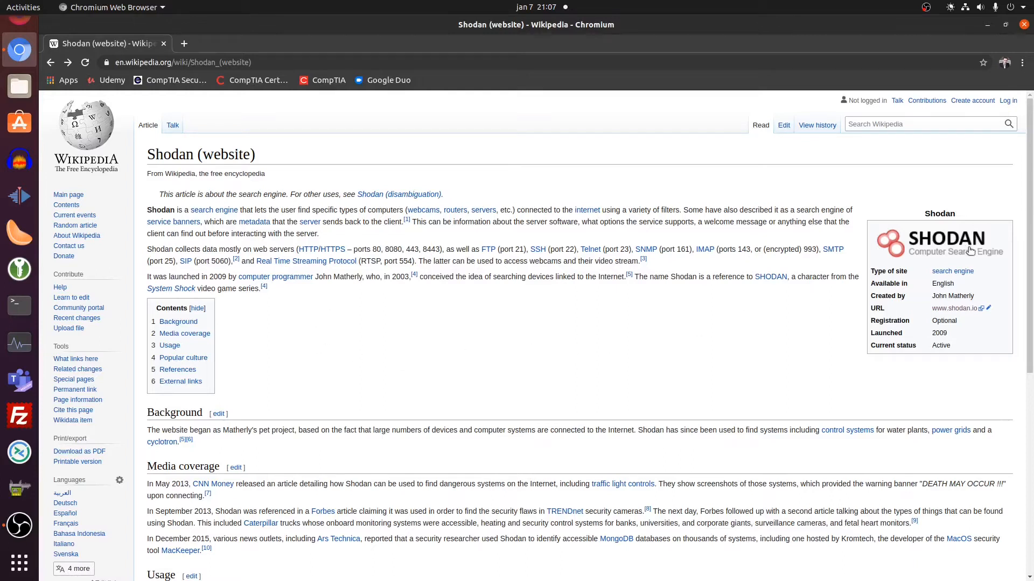
# Reach shodan.io from the Wikipedia infobox link and scroll through its features, map and news
pyautogui.click(953, 308)
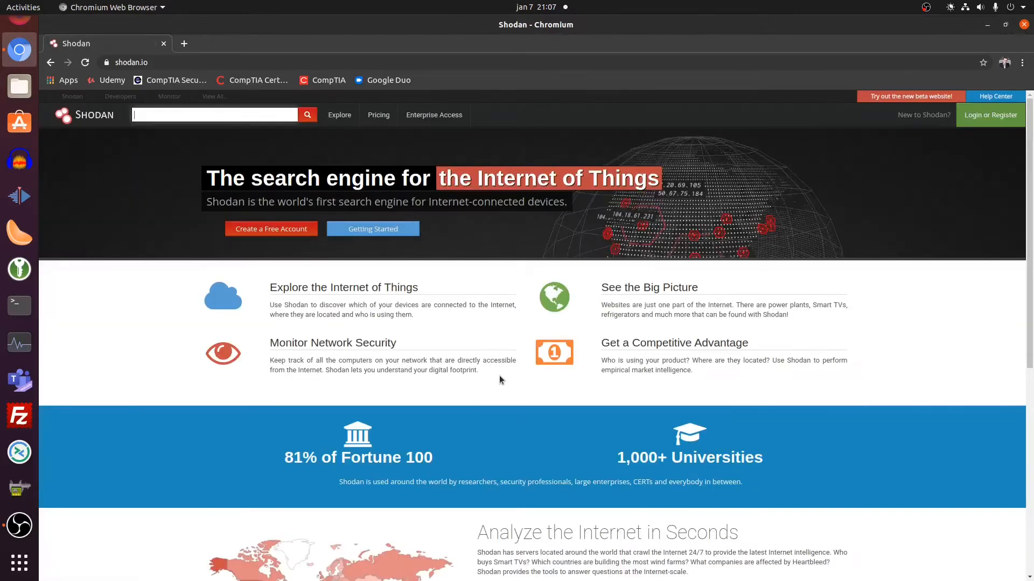
pyautogui.moveTo(113, 318)
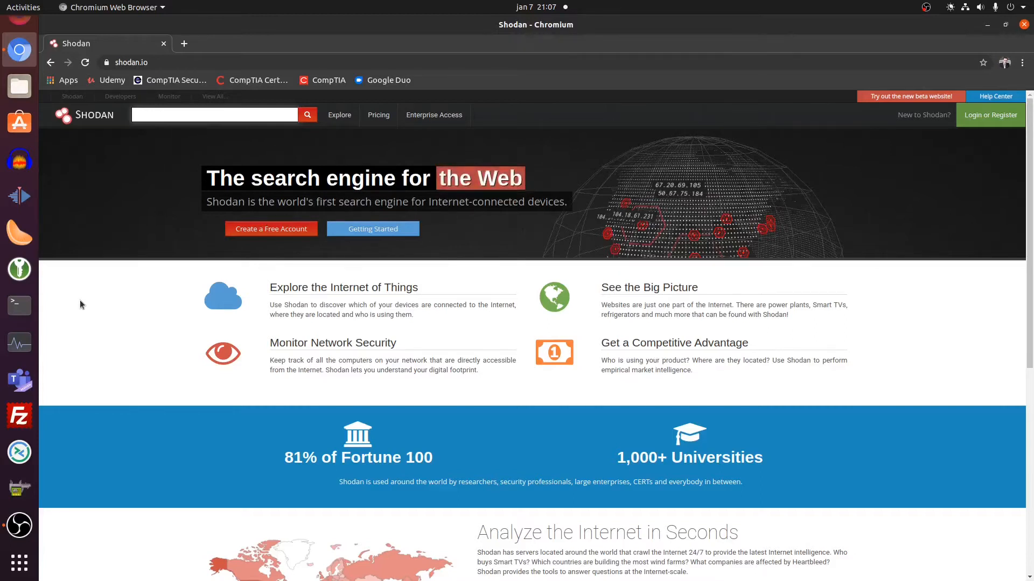
pyautogui.scroll(-3)
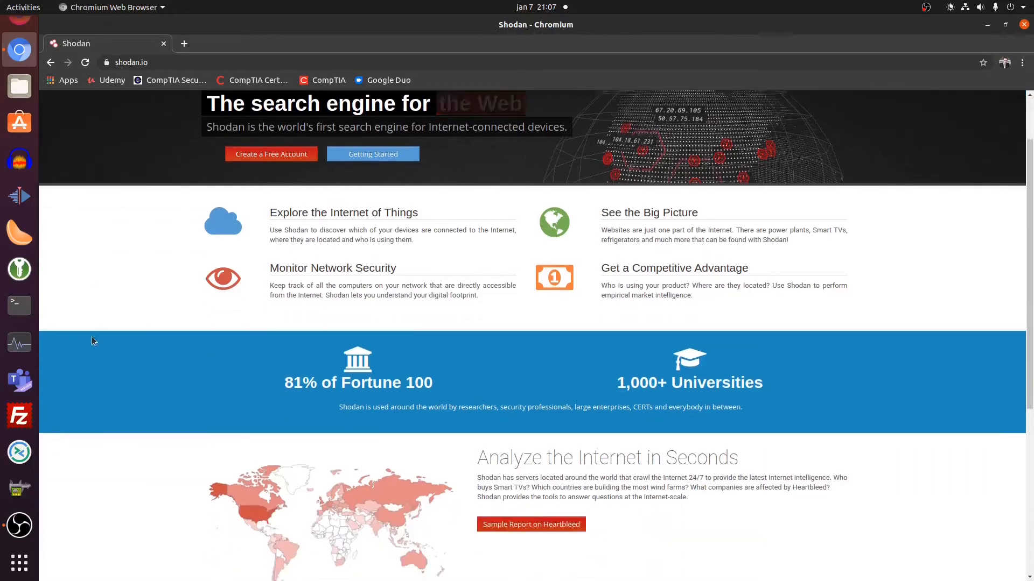
pyautogui.scroll(-3)
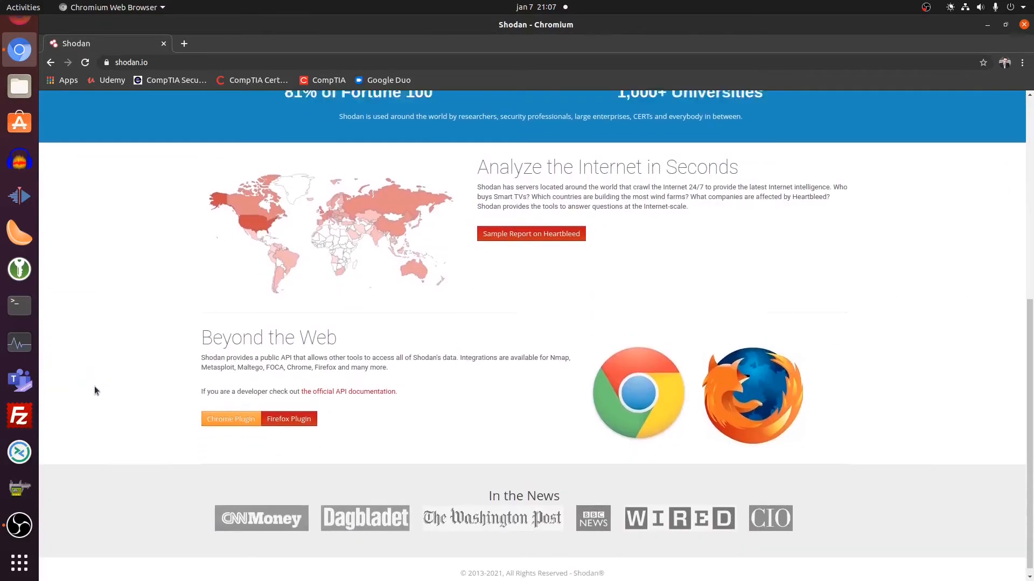
pyautogui.scroll(3)
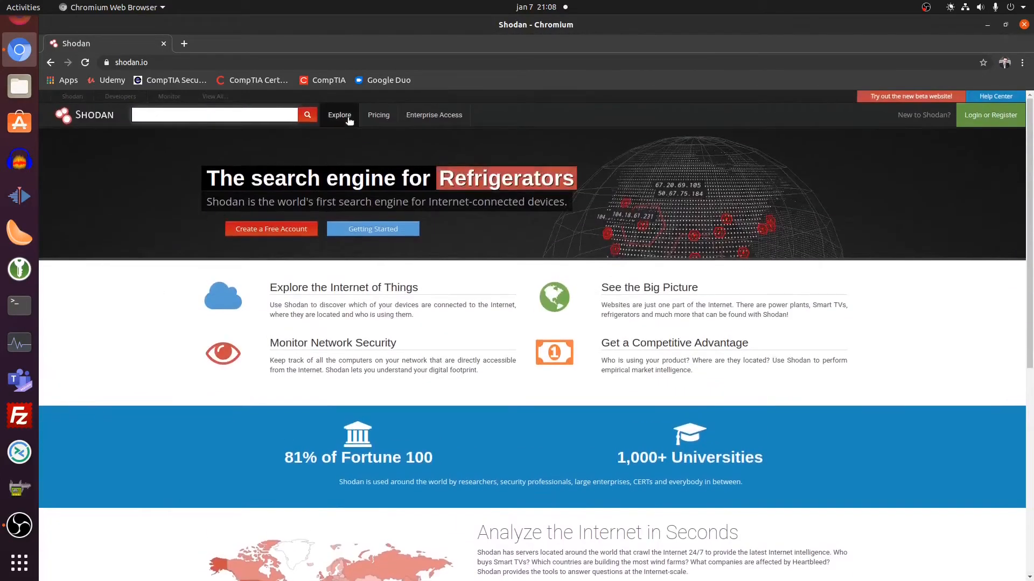
# Go to Shodan's Explore page of shared search queries
pyautogui.click(339, 115)
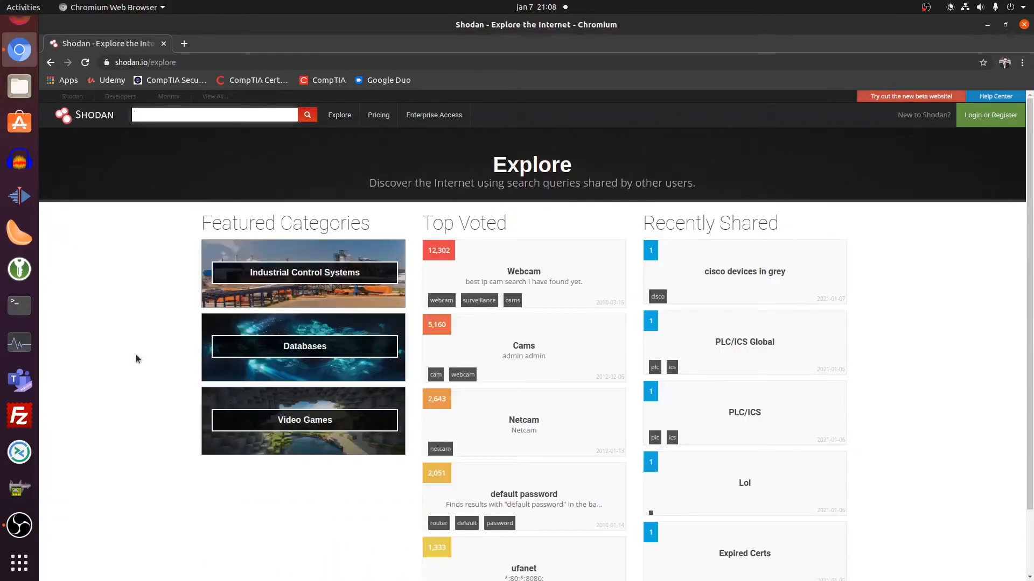
pyautogui.moveTo(333, 275)
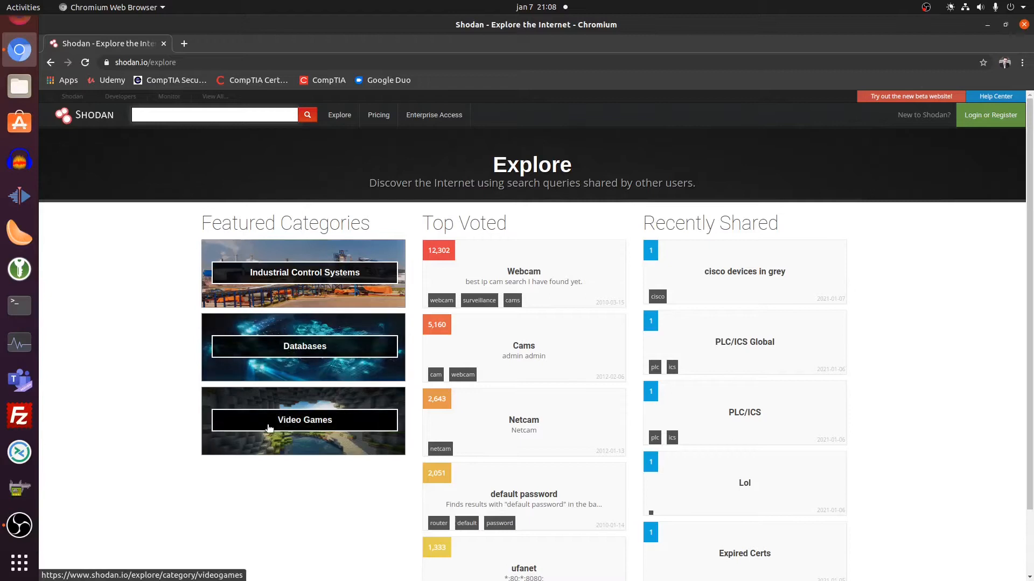
pyautogui.moveTo(523, 422)
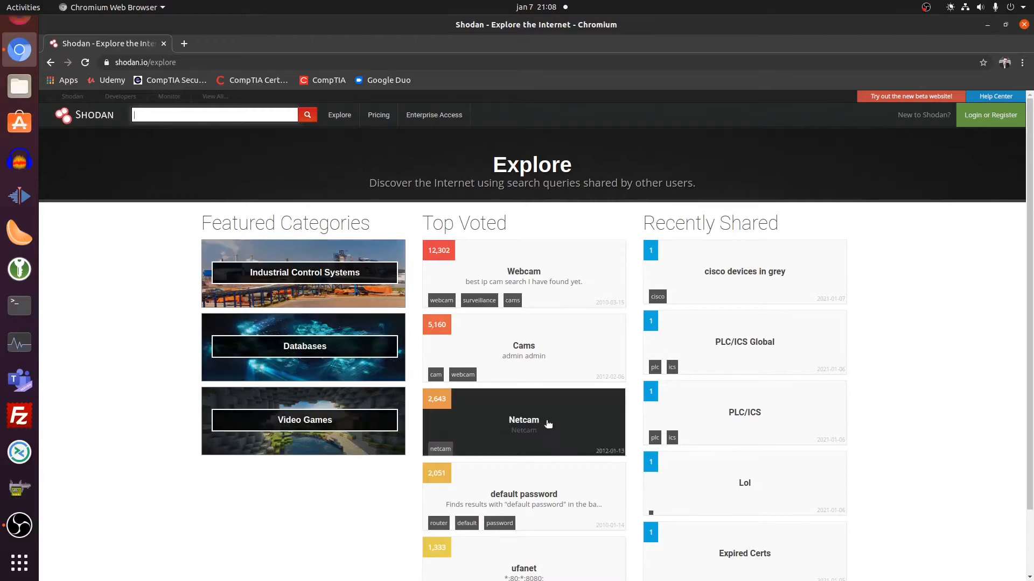
pyautogui.moveTo(533, 424)
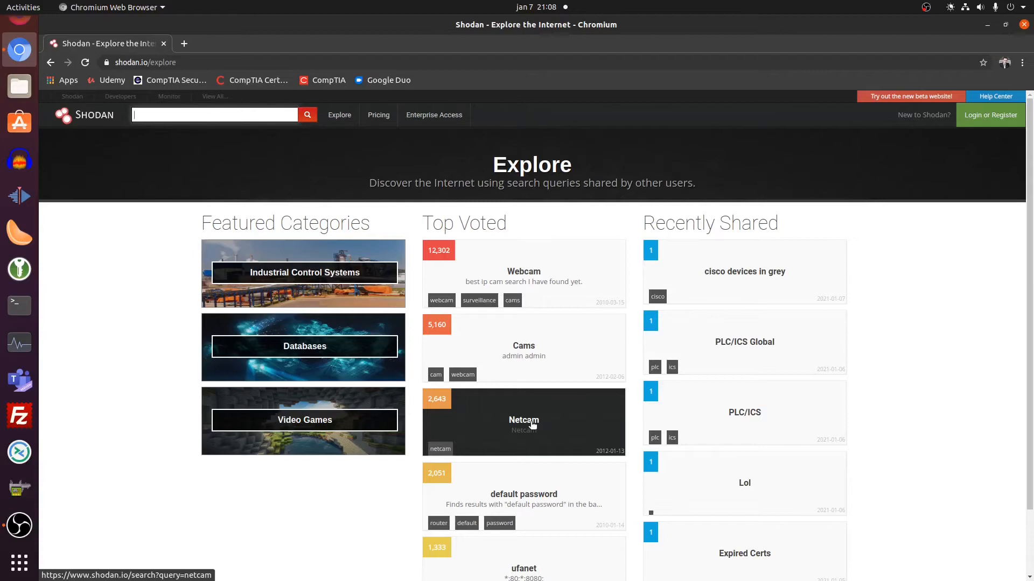
# Run the top-voted Netcam shared query, listing 4,672 devices
pyautogui.click(524, 420)
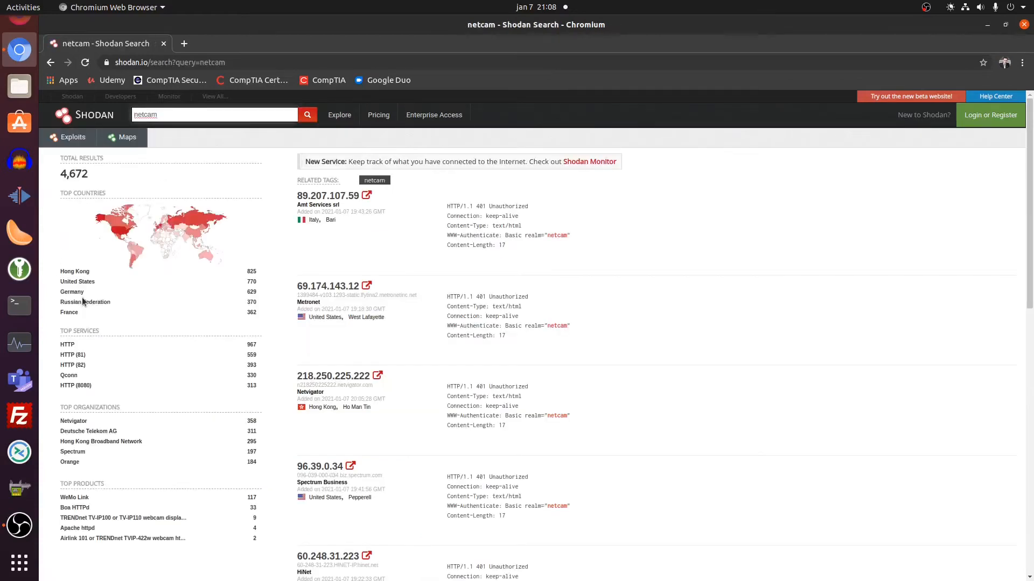
pyautogui.moveTo(715, 270)
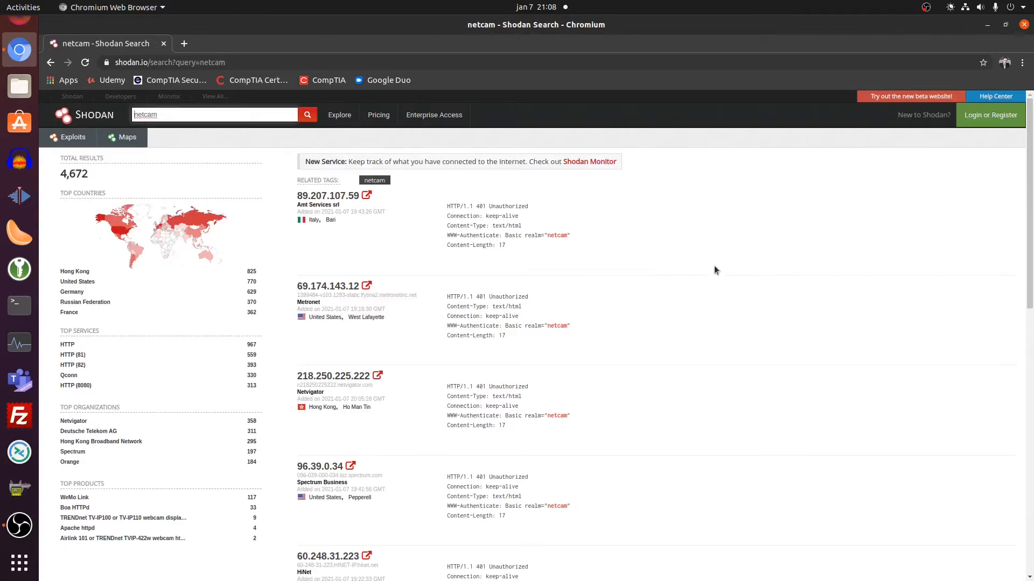
pyautogui.moveTo(94, 278)
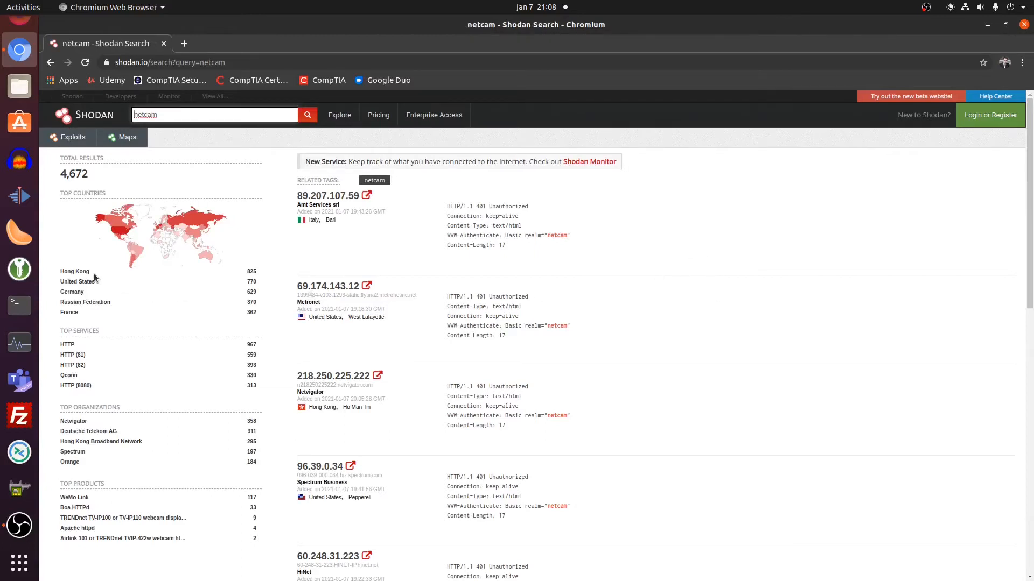
pyautogui.moveTo(101, 321)
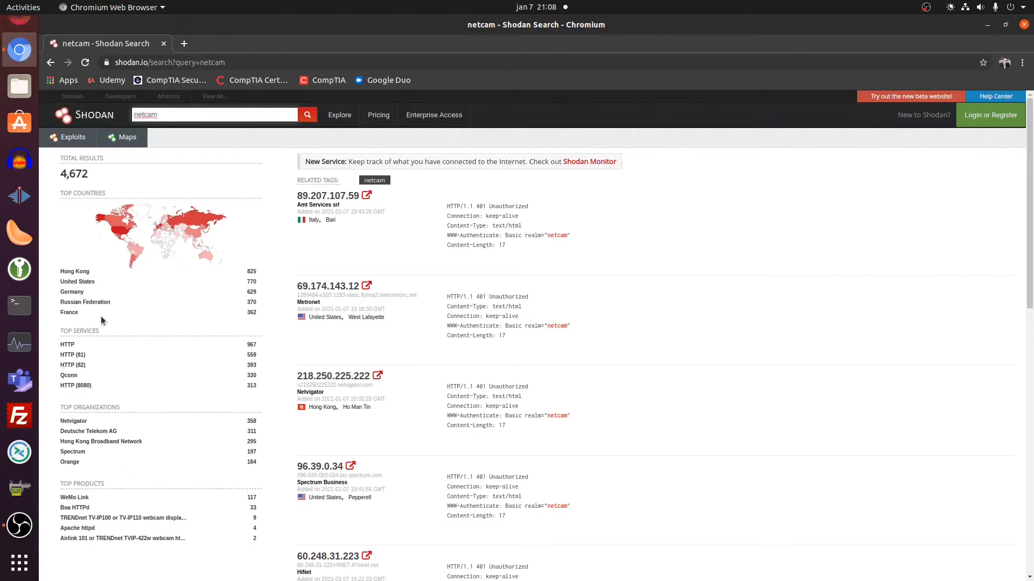
pyautogui.moveTo(84, 348)
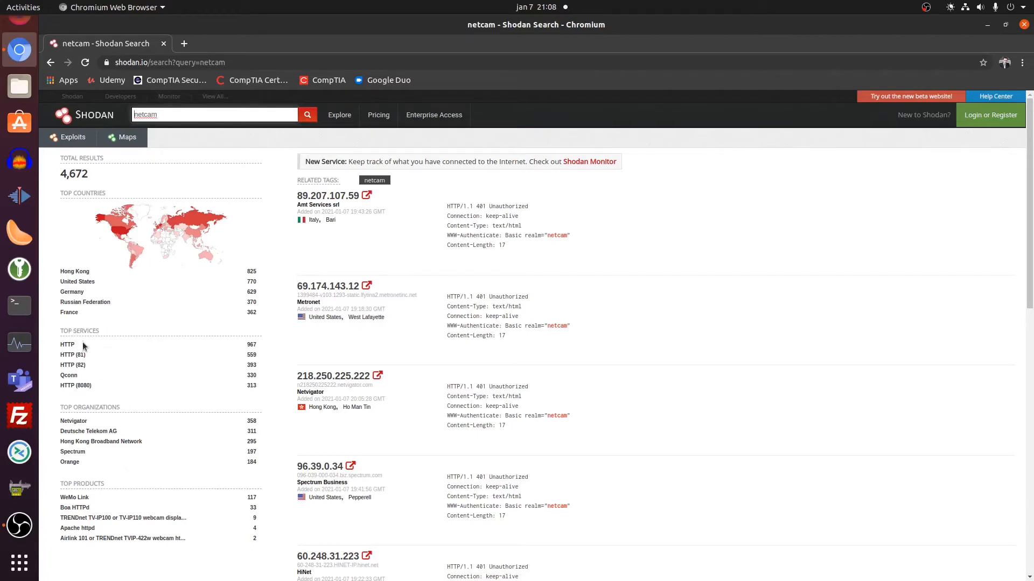
pyautogui.moveTo(67, 344)
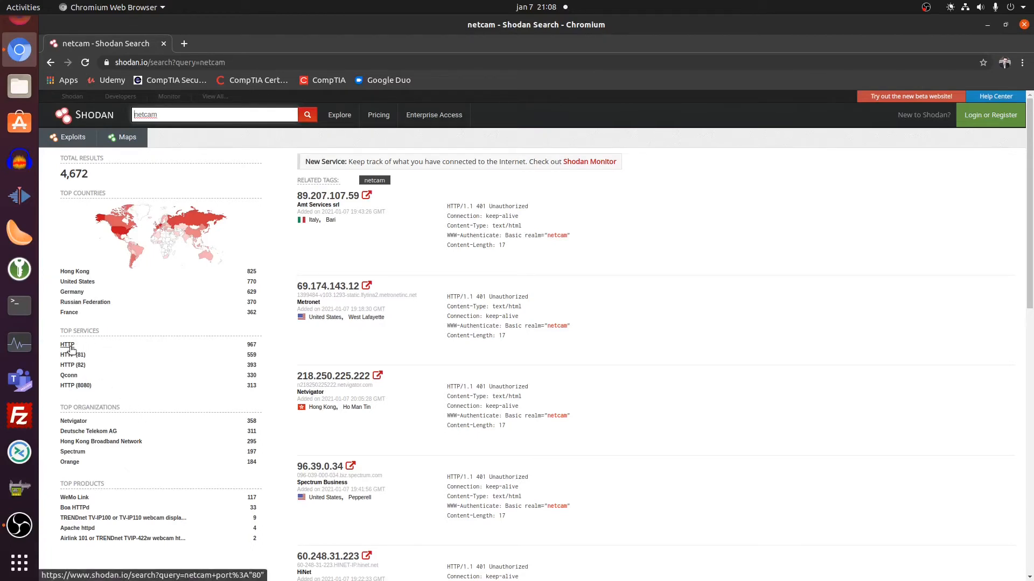
pyautogui.moveTo(67, 355)
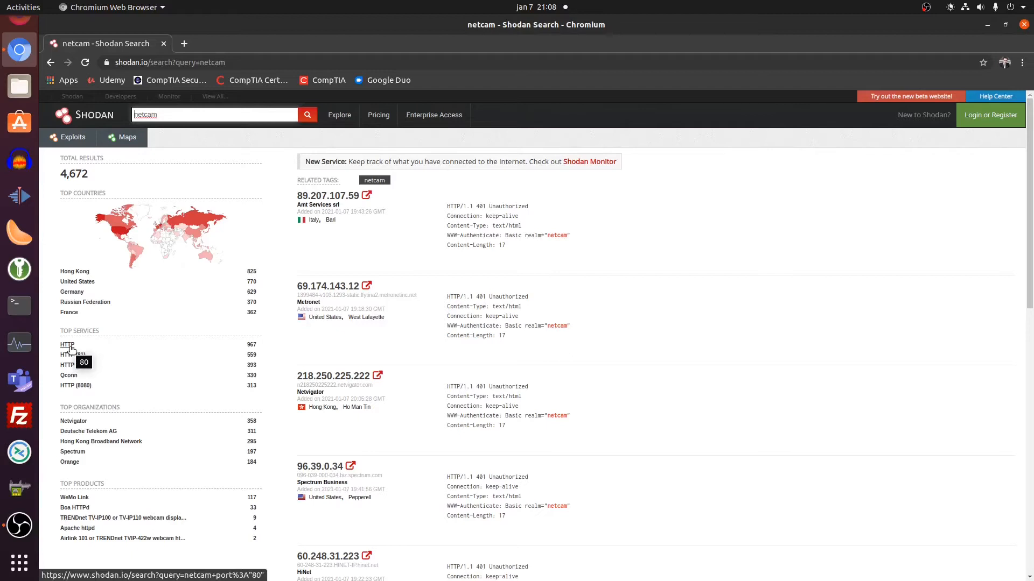
pyautogui.moveTo(67, 354)
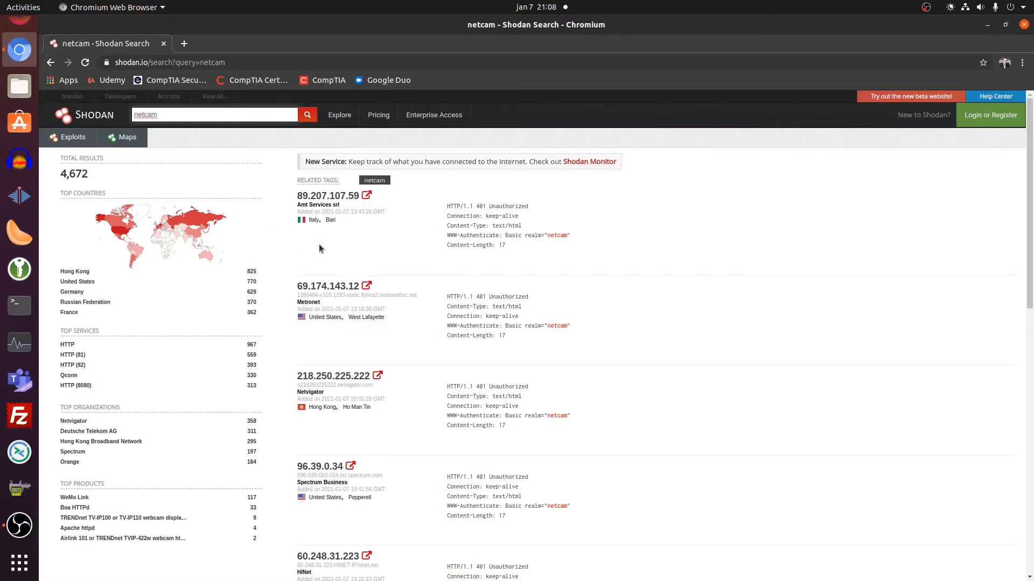
pyautogui.moveTo(342, 266)
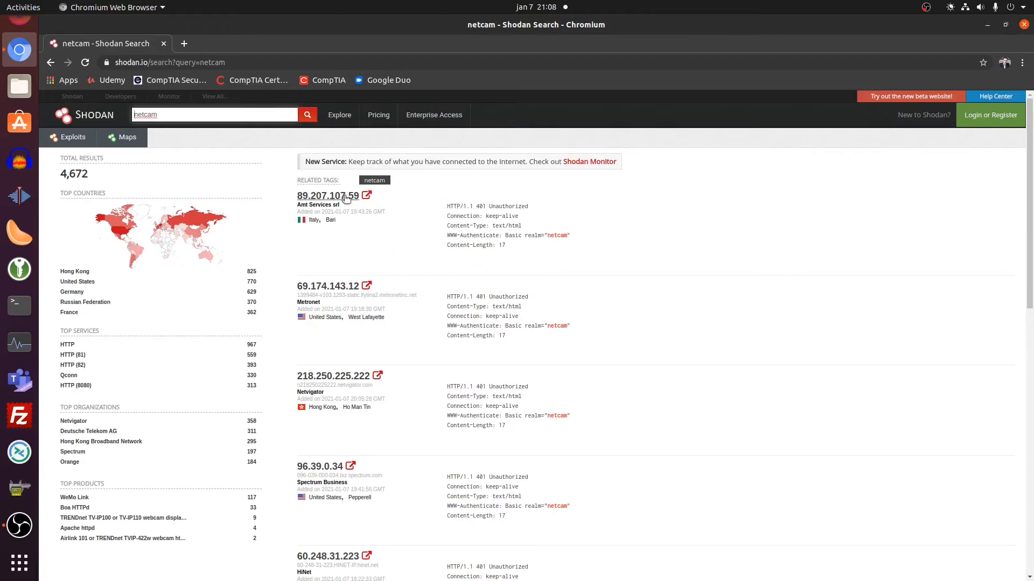
# Inspect host 89.207.107.59: ISP, ports 22/80/81/82/443, SSH key and lighttpd CVE
pyautogui.click(328, 196)
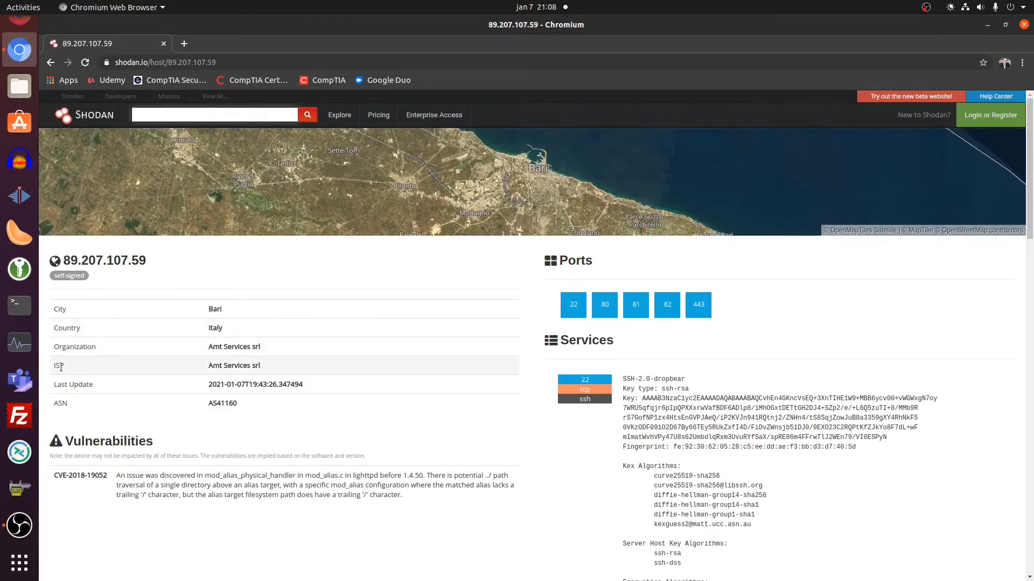
pyautogui.moveTo(161, 264)
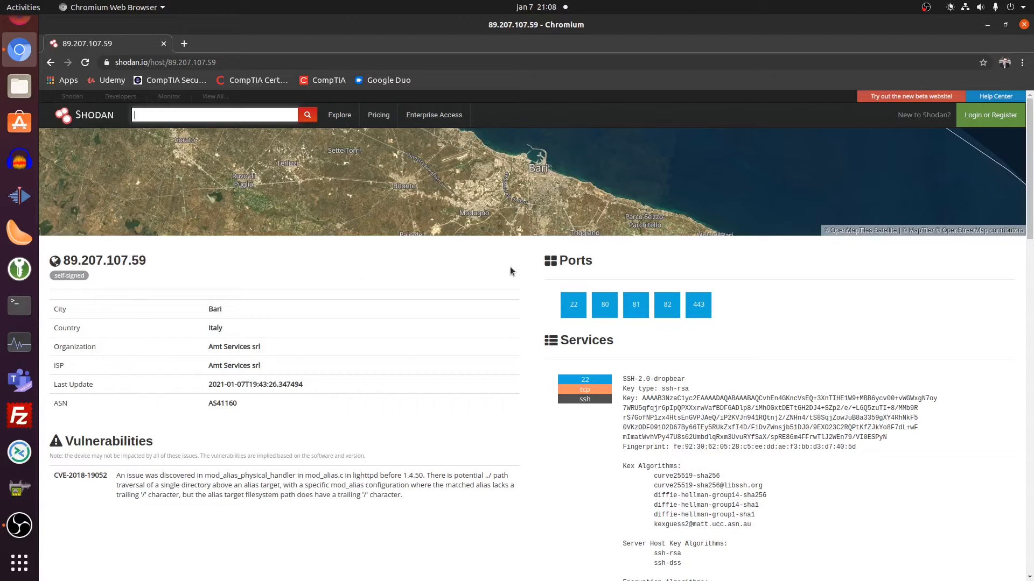
pyautogui.moveTo(668, 264)
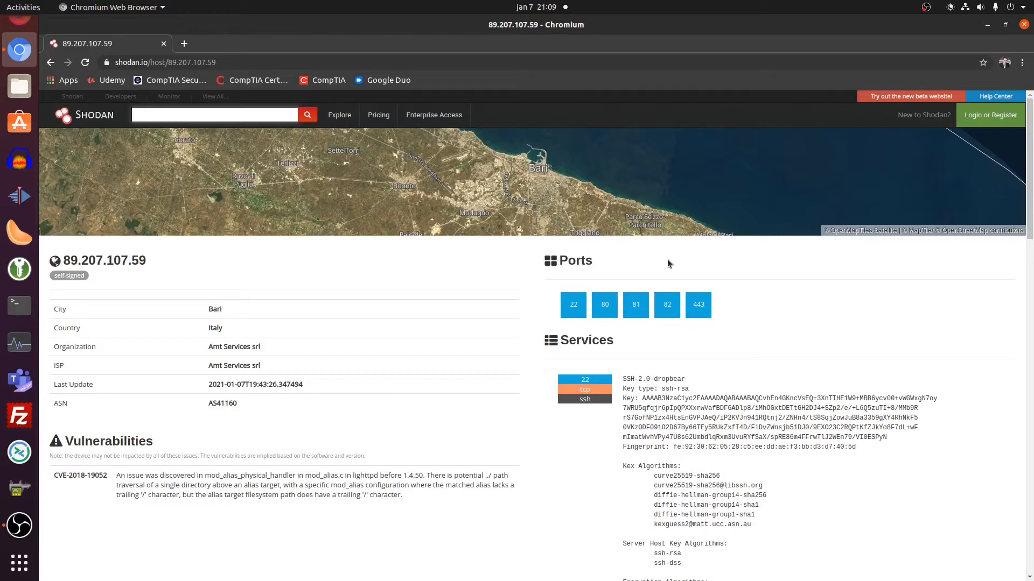
pyautogui.moveTo(573, 304)
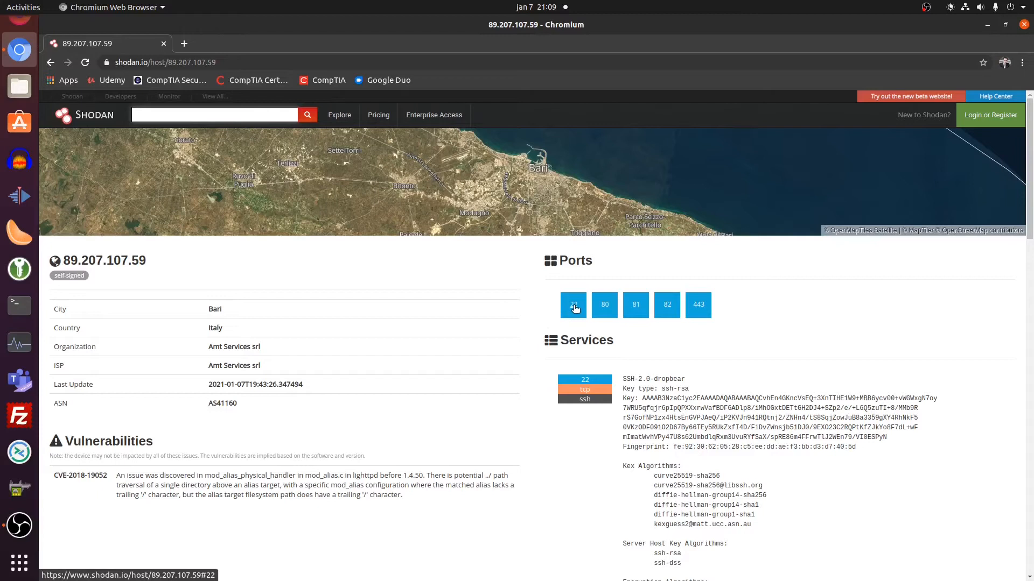
pyautogui.moveTo(604, 305)
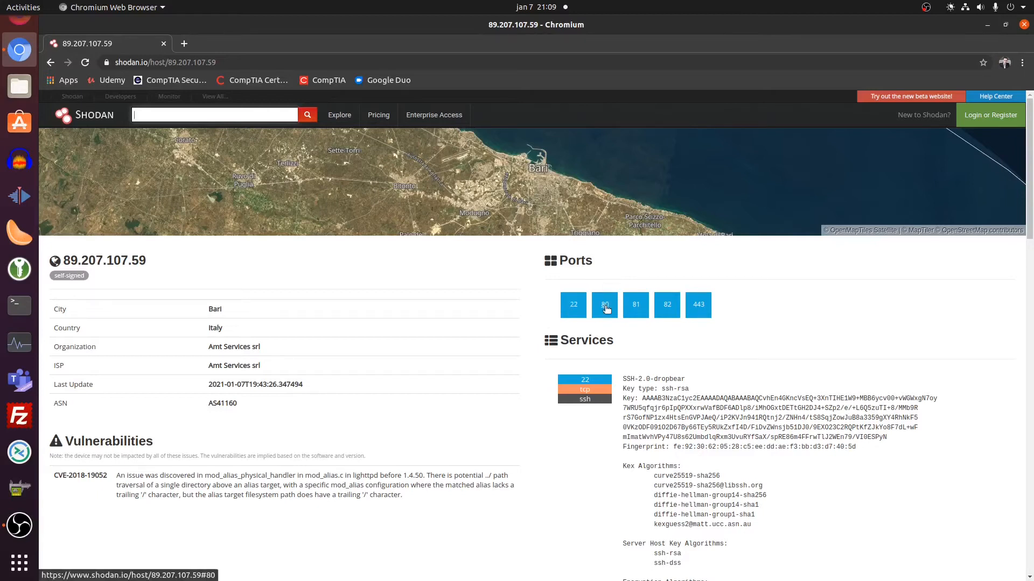
pyautogui.moveTo(782, 298)
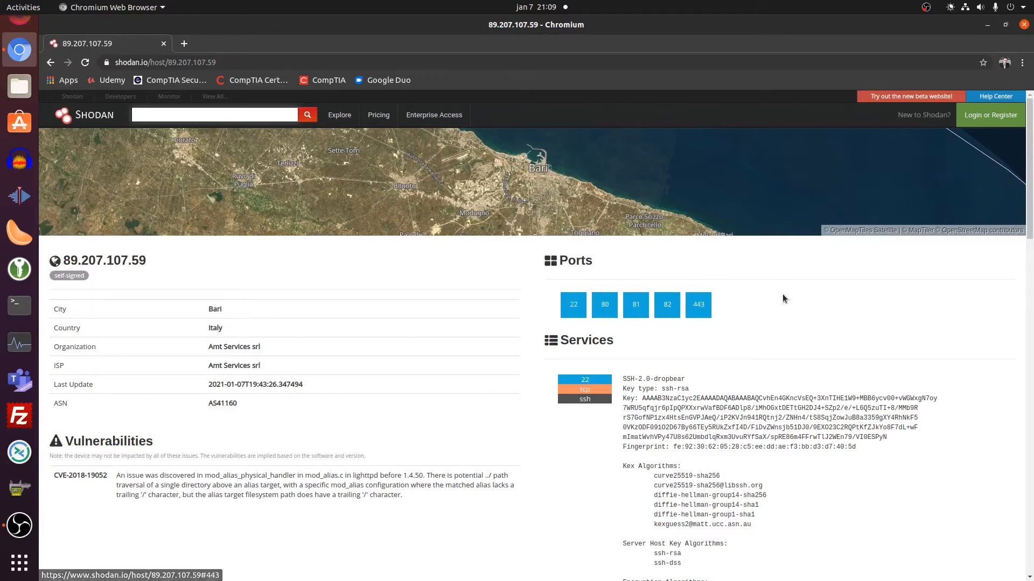
pyautogui.scroll(-3)
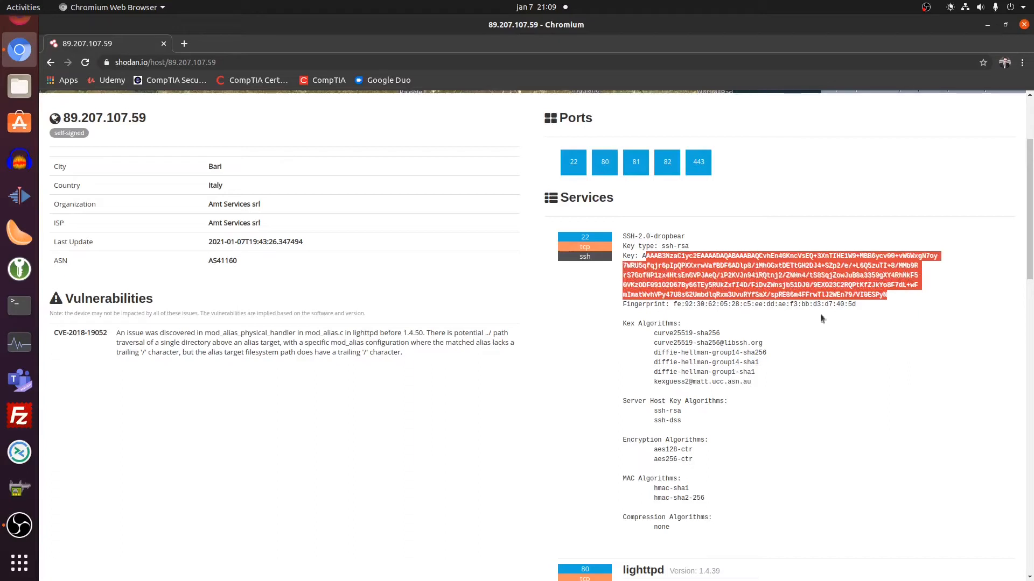
pyautogui.moveTo(618, 333)
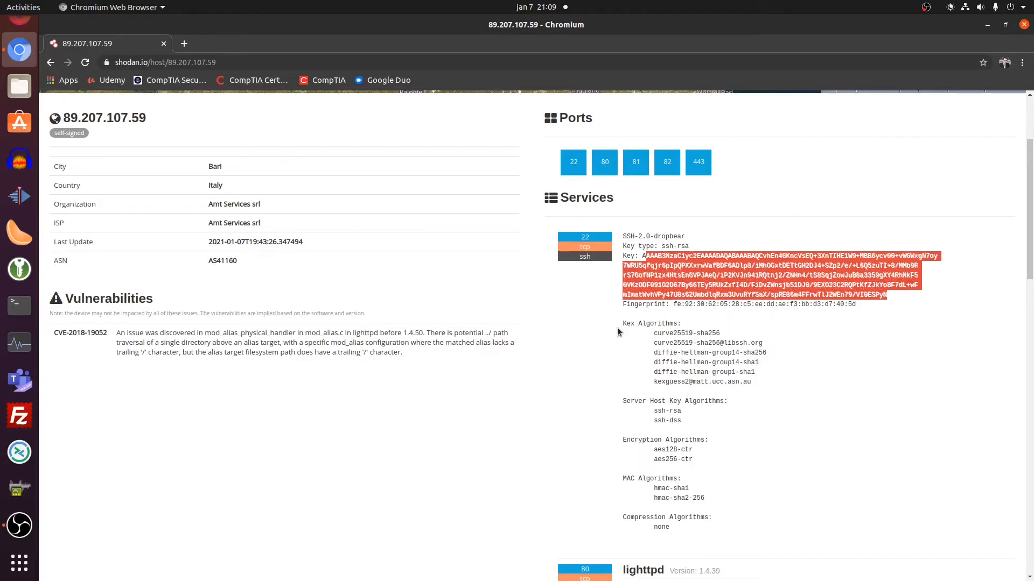
pyautogui.moveTo(718, 371)
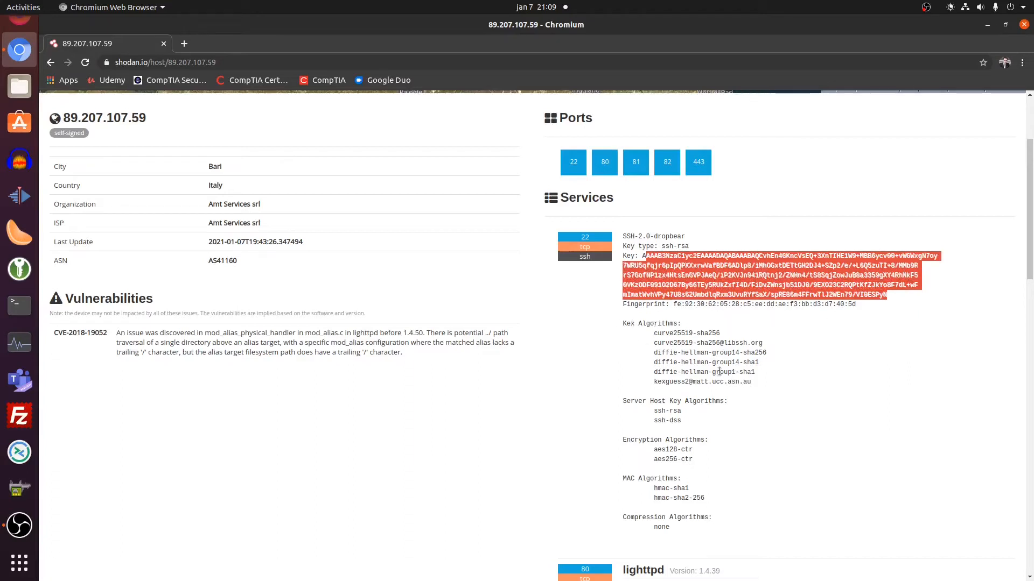
pyautogui.moveTo(857, 424)
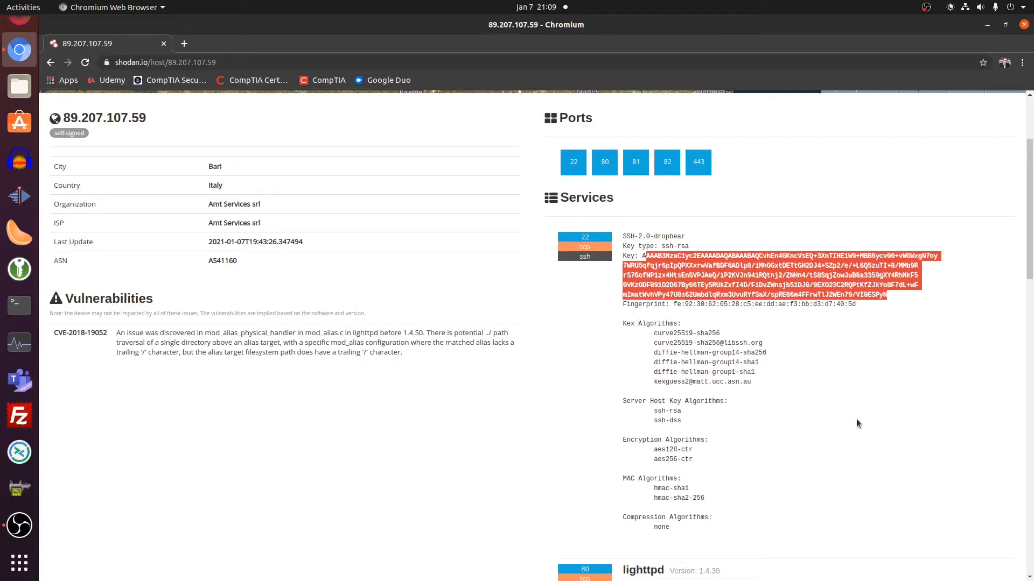
pyautogui.click(736, 307)
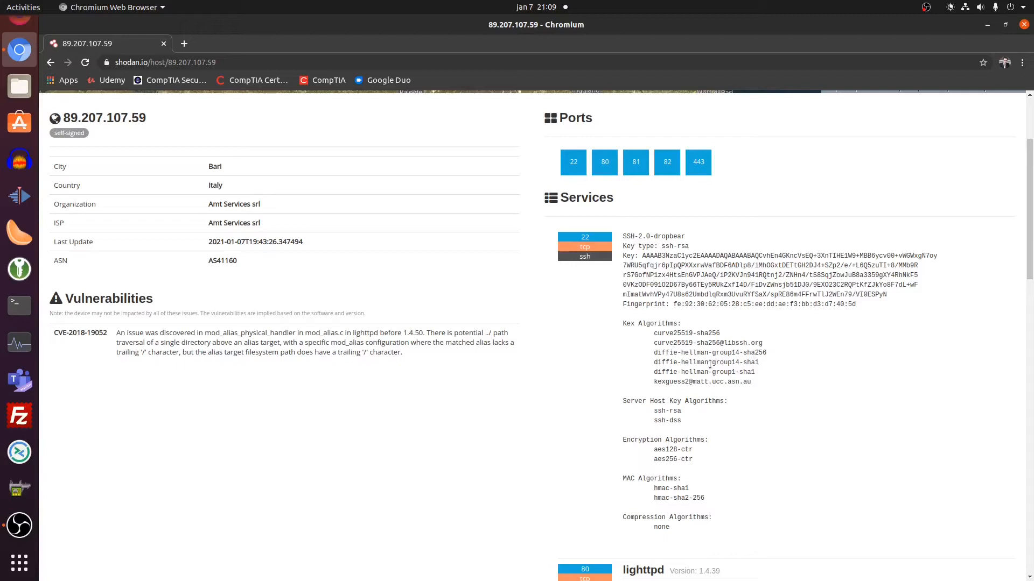
pyautogui.moveTo(758, 395)
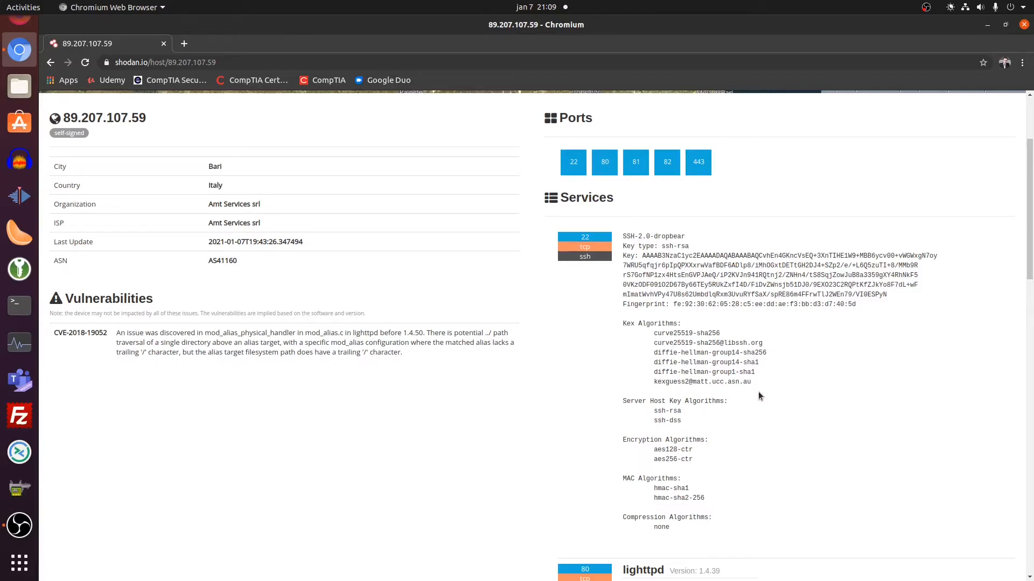
pyautogui.moveTo(249, 369)
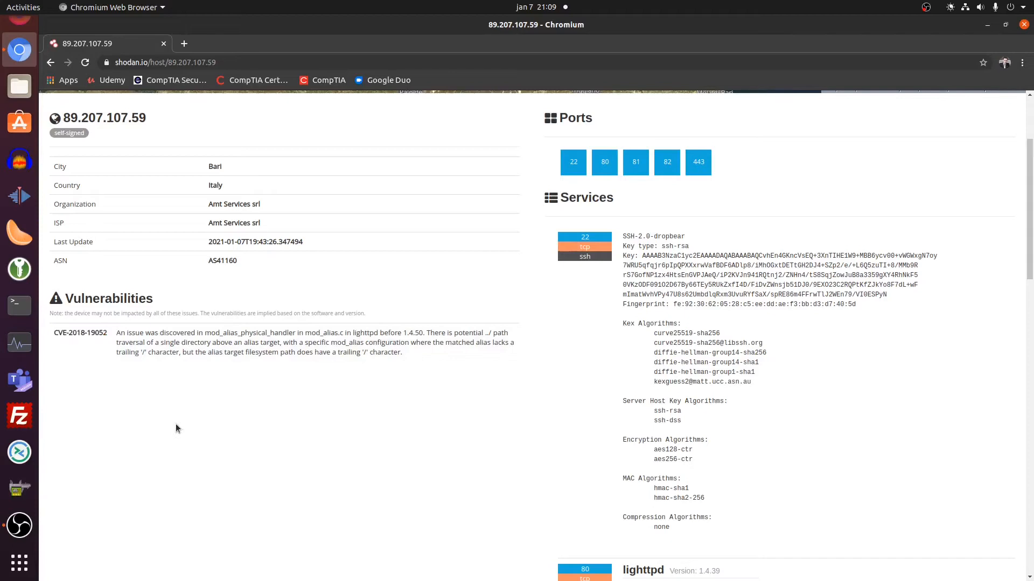
# In a new tab, Google 'cve vulnerabilities' and land on cve.mitre.org
pyautogui.click(183, 43)
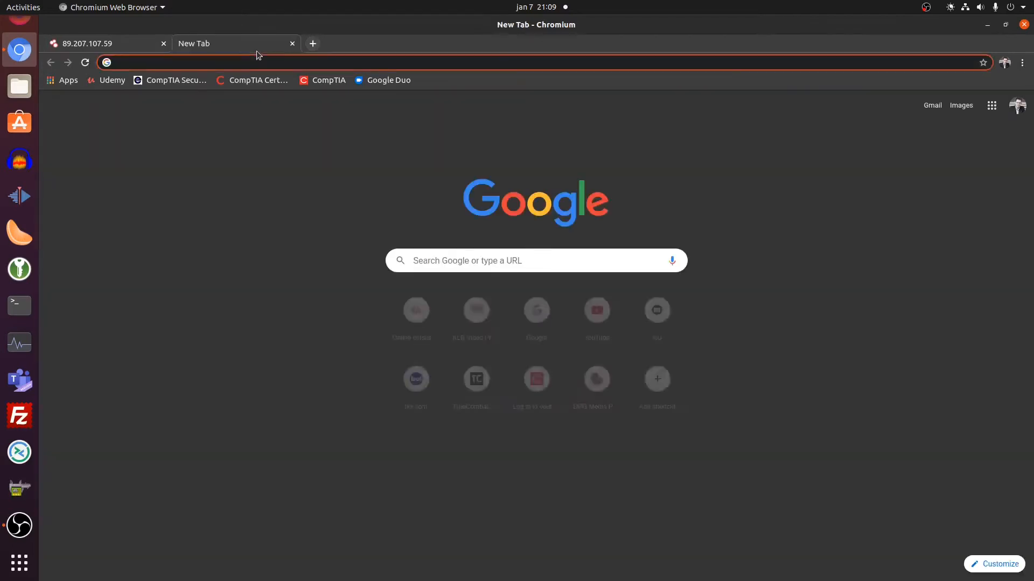
pyautogui.write('cve')
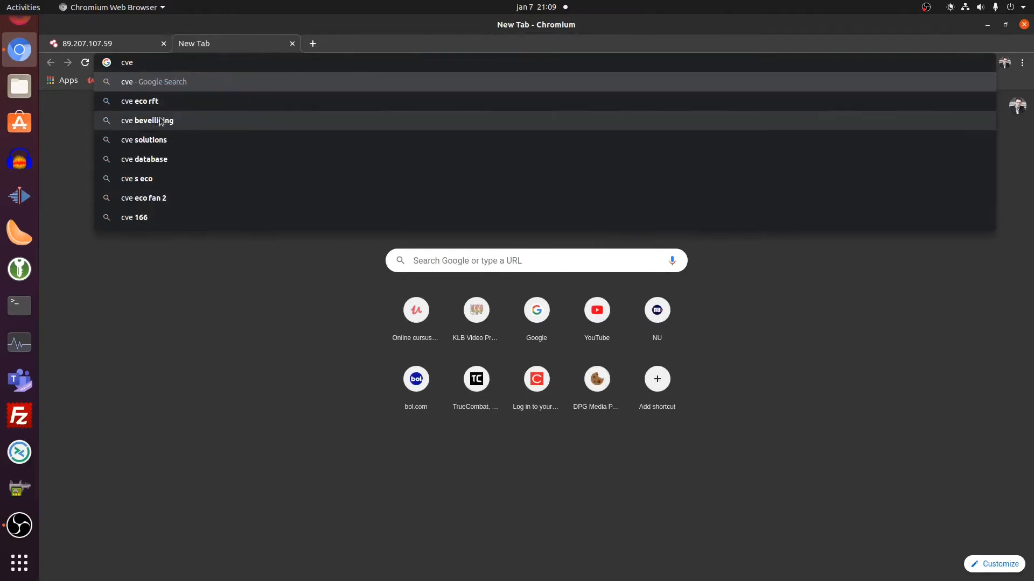
pyautogui.click(147, 121)
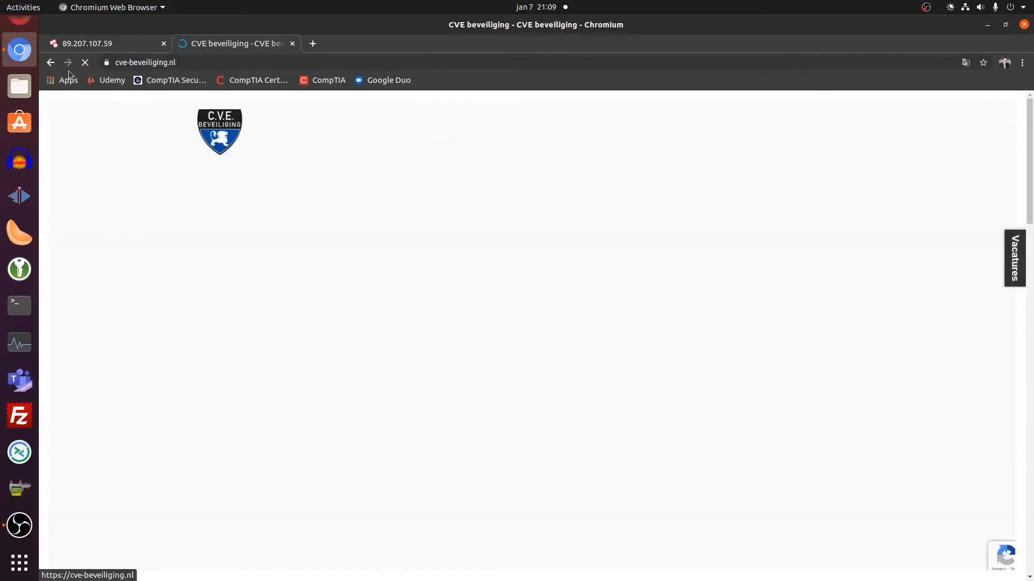
pyautogui.click(51, 63)
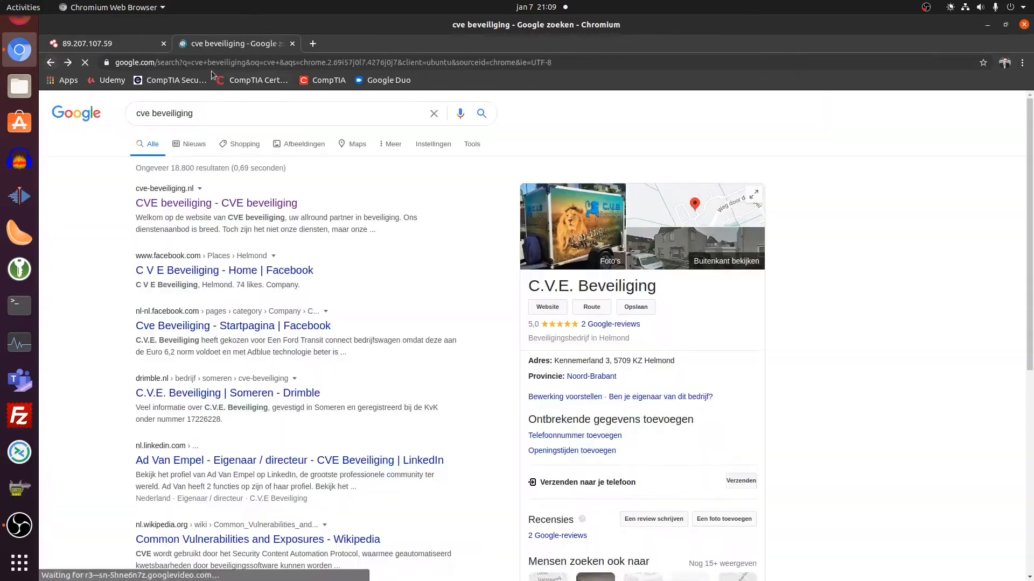
pyautogui.click(283, 113)
pyautogui.write('cve vul')
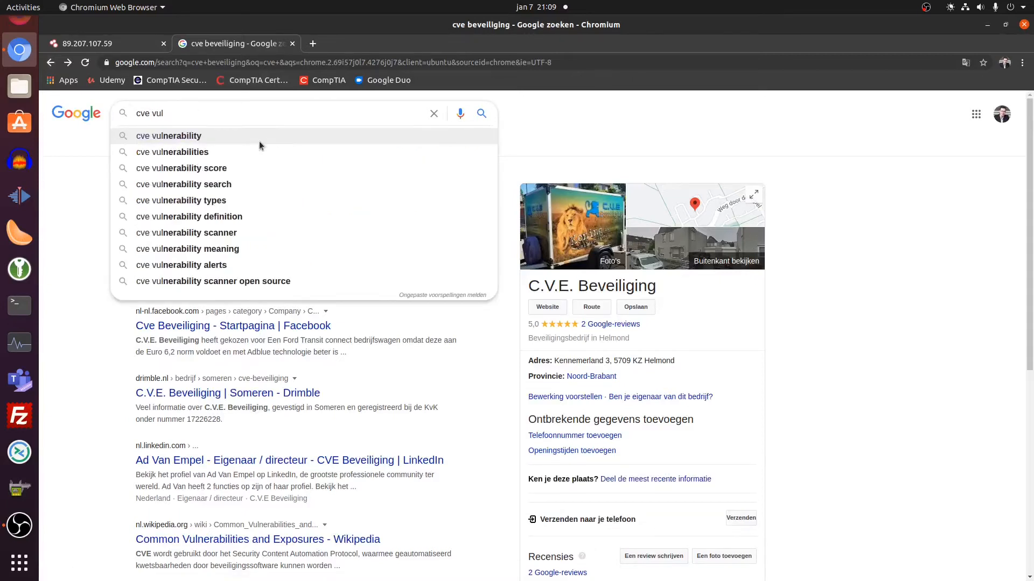
pyautogui.click(172, 152)
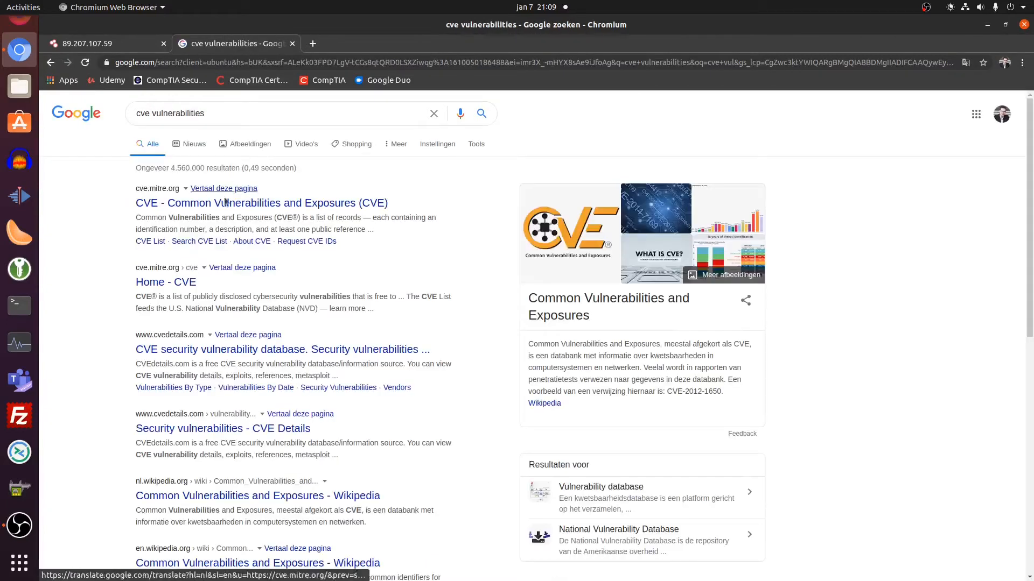
pyautogui.click(261, 203)
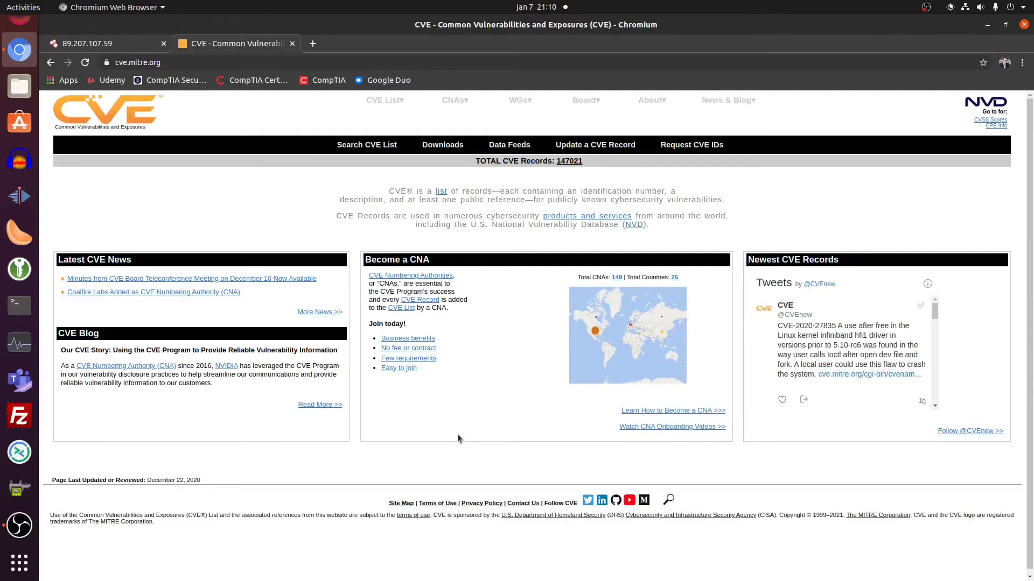
pyautogui.moveTo(513, 404)
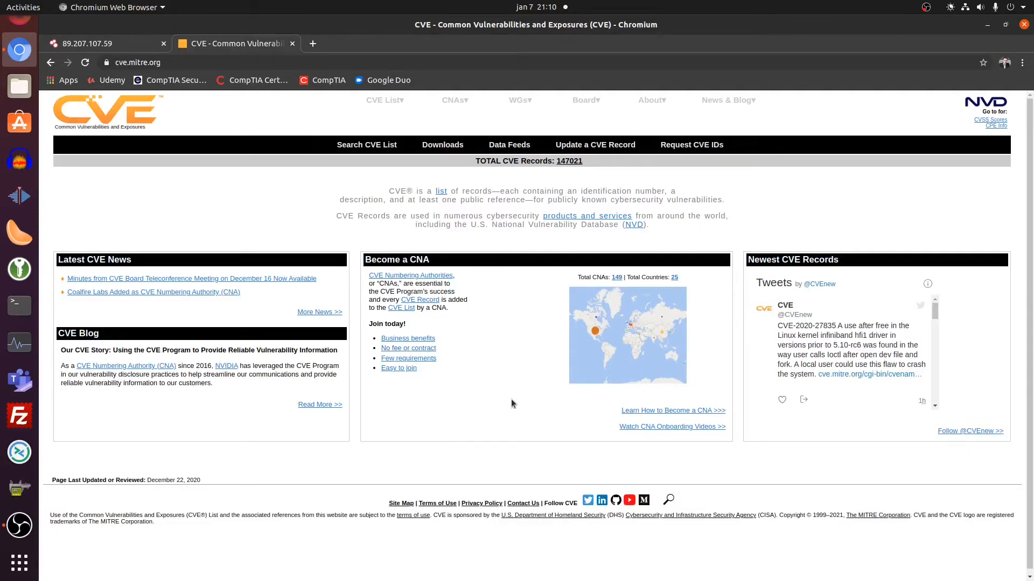
# Highlight CVE-2018-19052 on the Shodan host page, then return to the CVE site
pyautogui.click(99, 43)
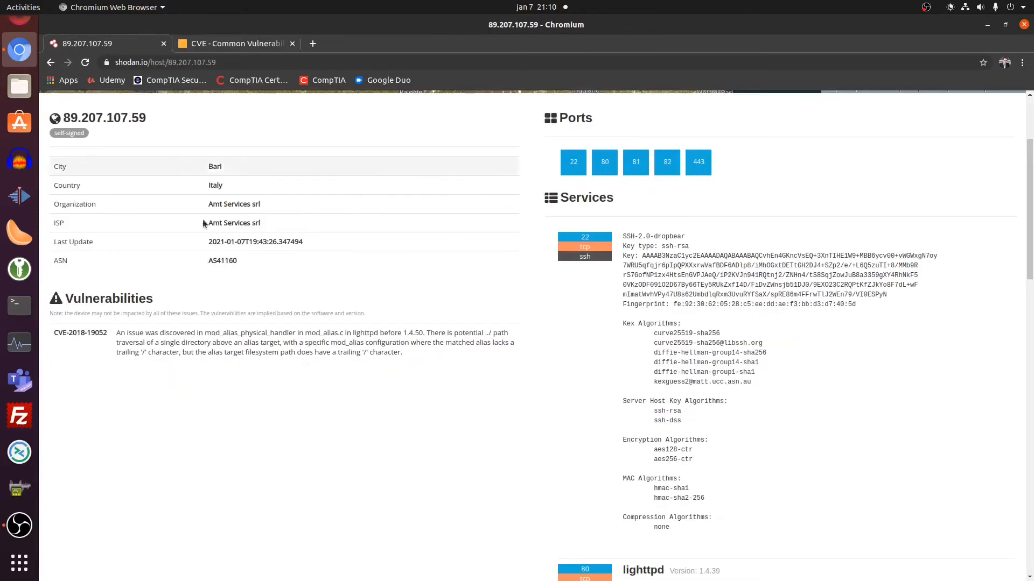
pyautogui.scroll(3)
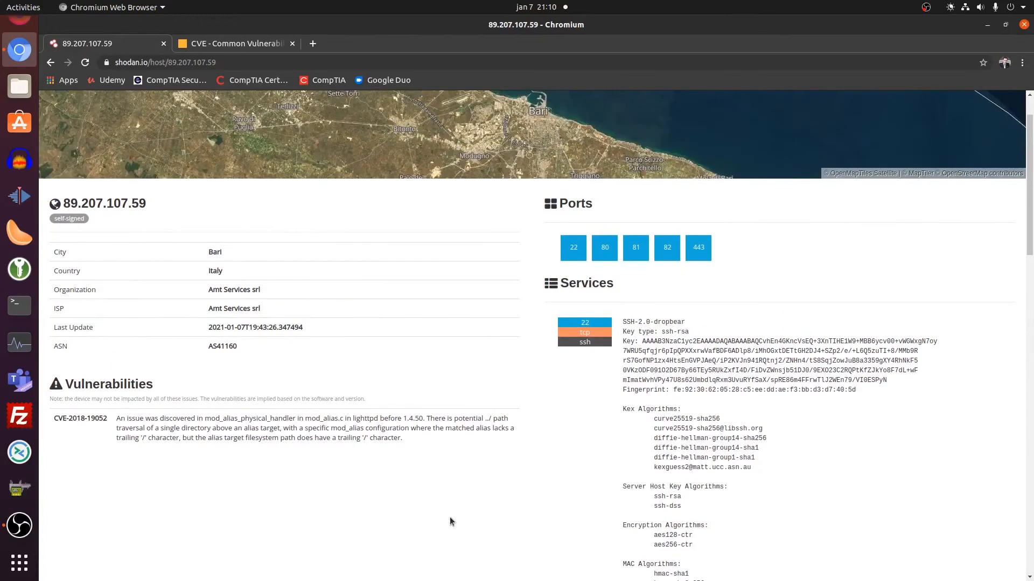
pyautogui.moveTo(123, 526)
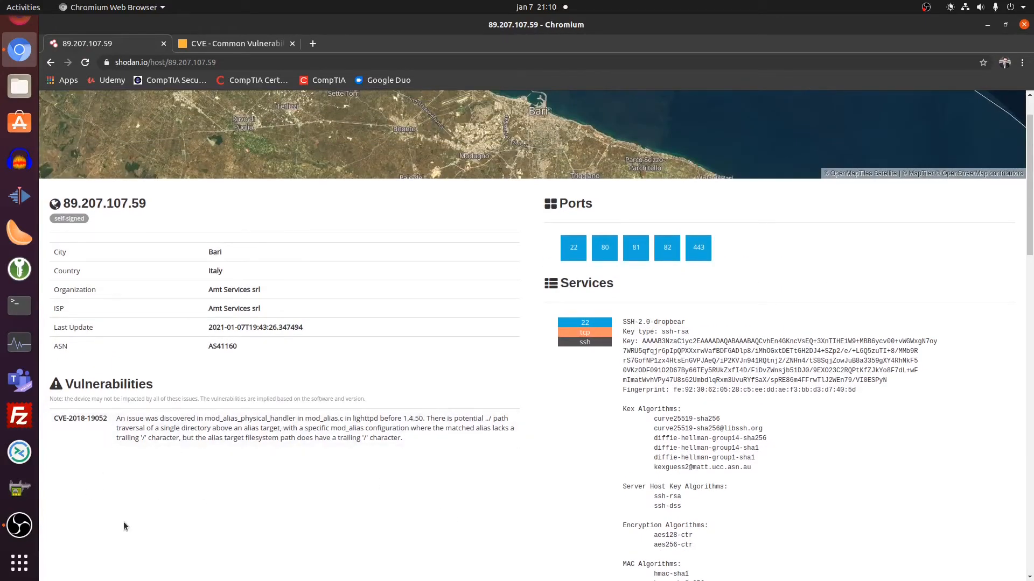
pyautogui.doubleClick(79, 418)
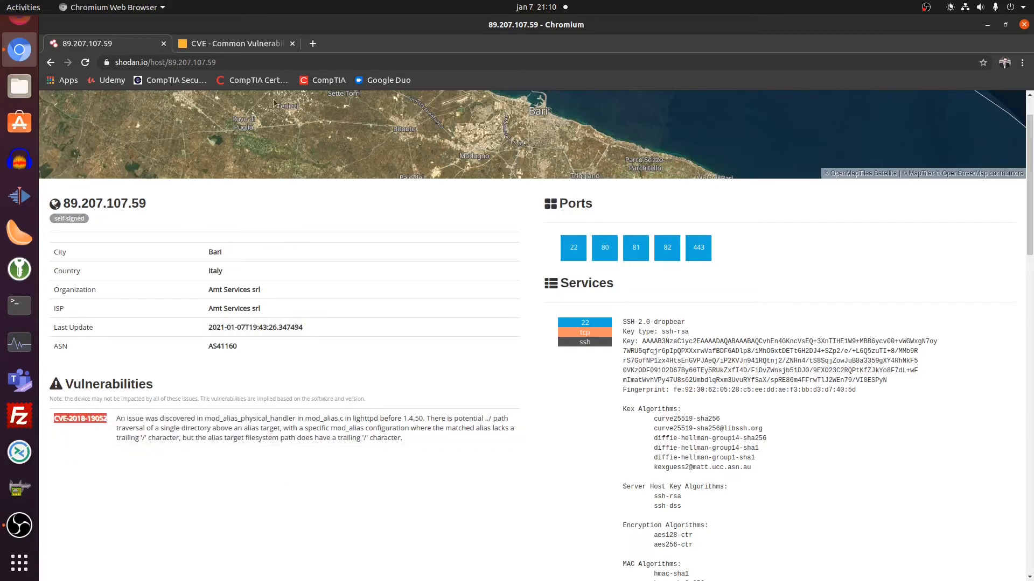
pyautogui.click(233, 43)
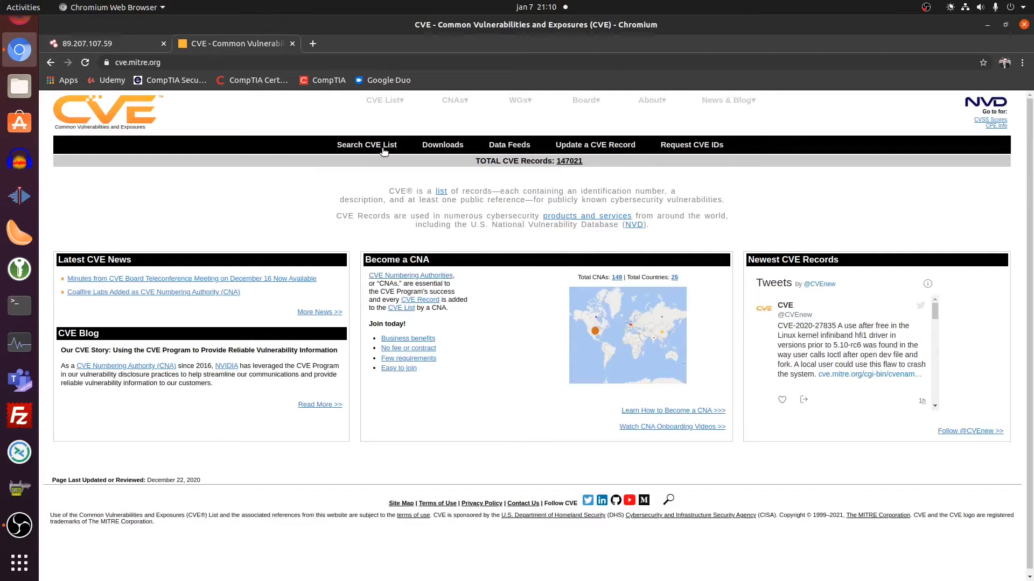
# Search the CVE list for CVE-2018-19052 and load its record
pyautogui.click(366, 145)
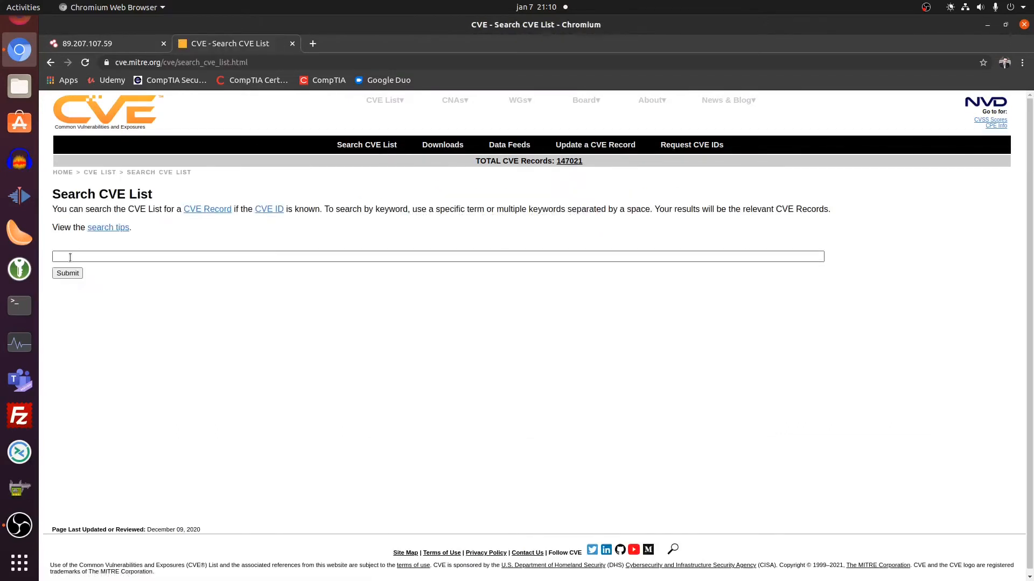
pyautogui.write('CVE-2018-19052')
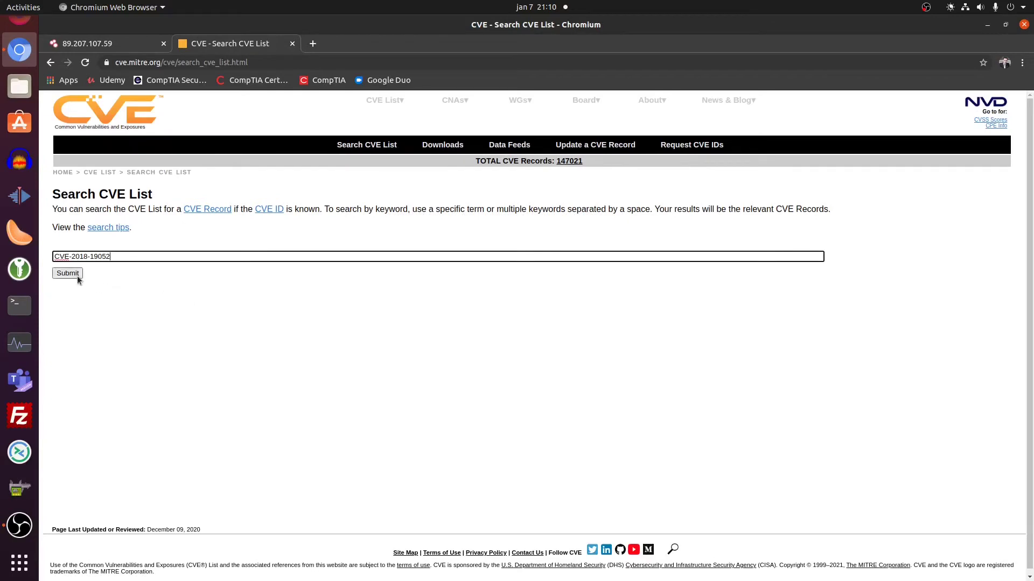
pyautogui.click(67, 273)
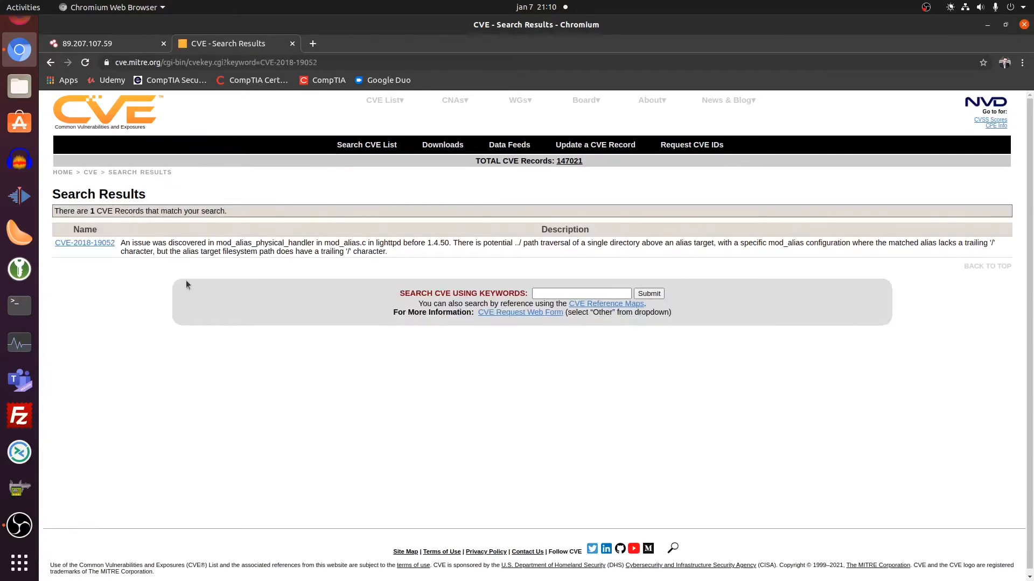
pyautogui.click(84, 242)
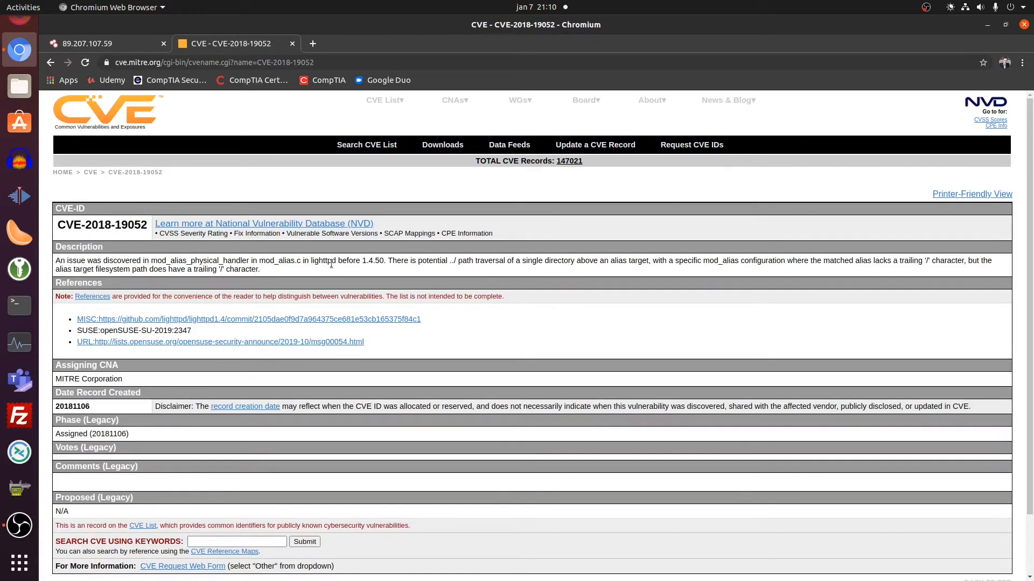
# Mark 'lighttpd' in the description and the 20181106 creation date
pyautogui.doubleClick(323, 259)
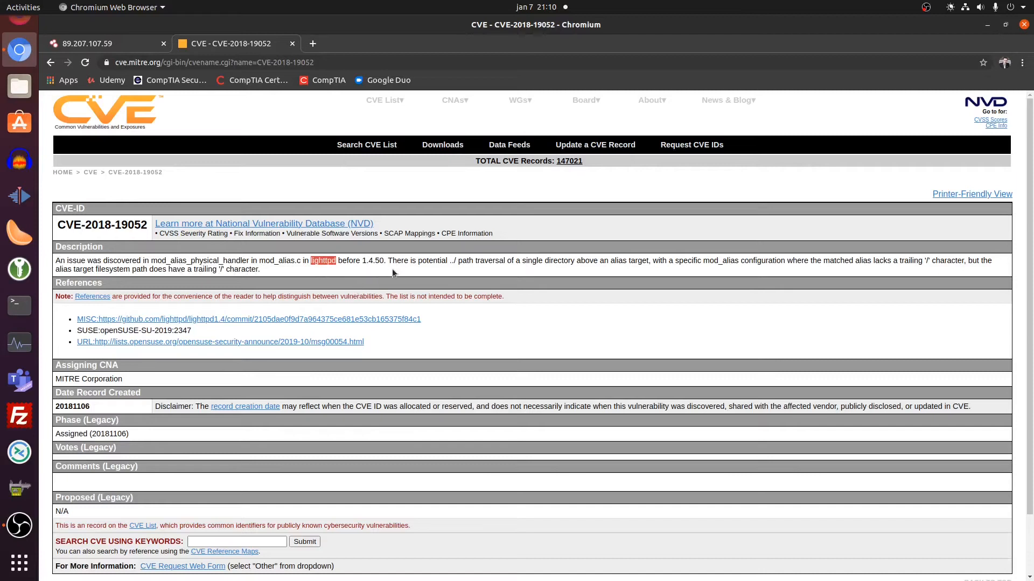
pyautogui.moveTo(623, 269)
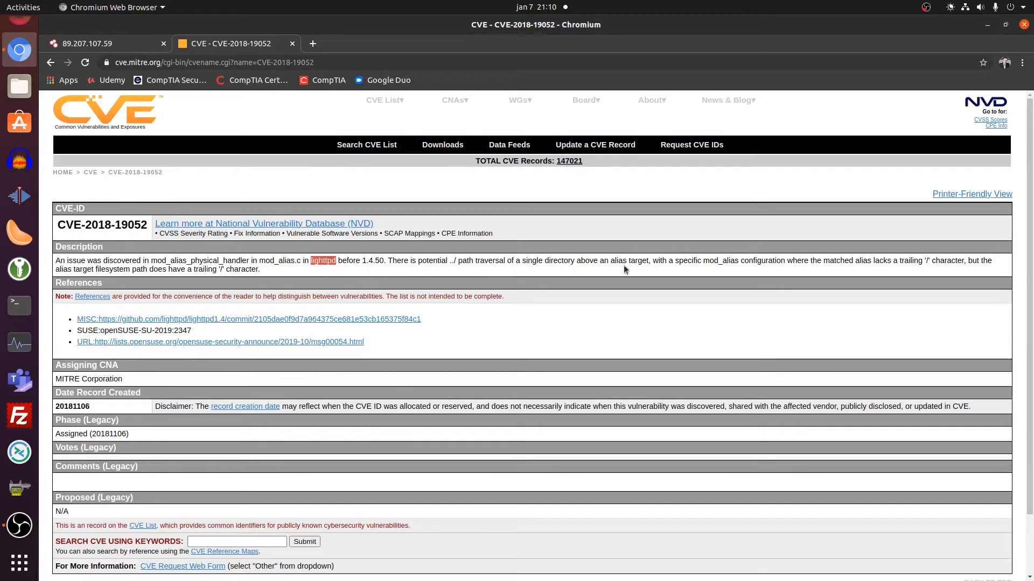
pyautogui.moveTo(94, 307)
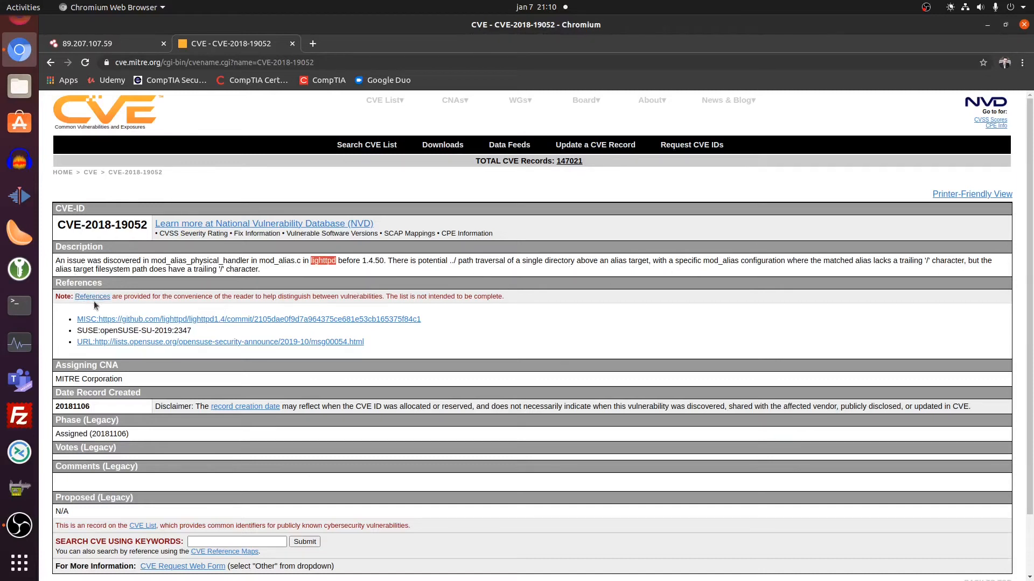
pyautogui.moveTo(90, 418)
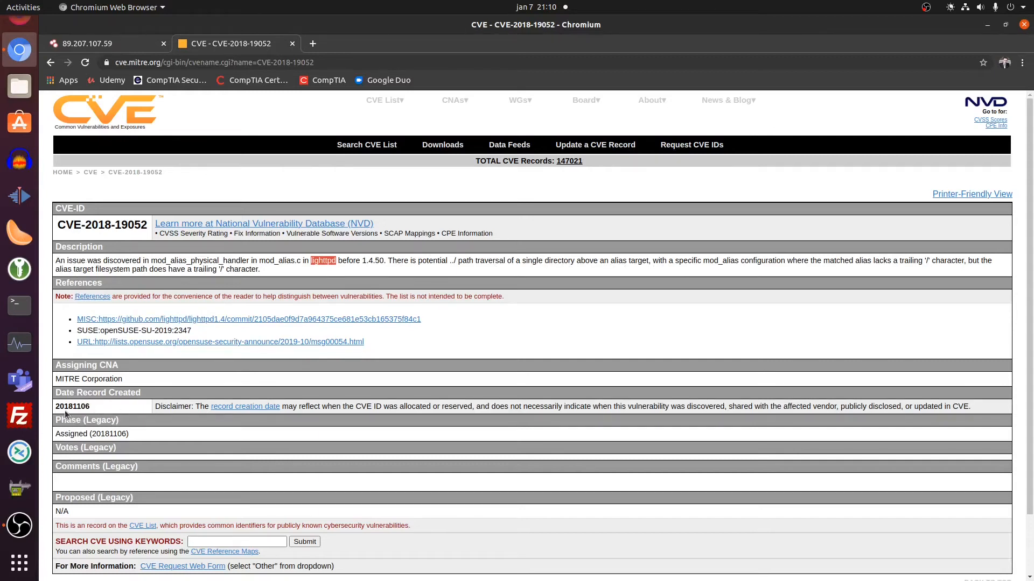
pyautogui.doubleClick(72, 406)
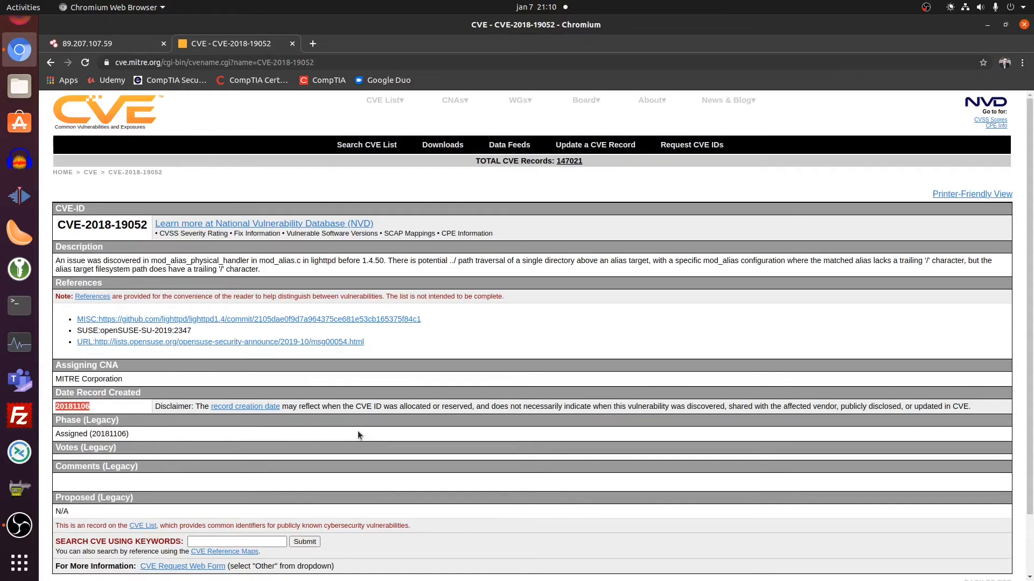
pyautogui.moveTo(192, 360)
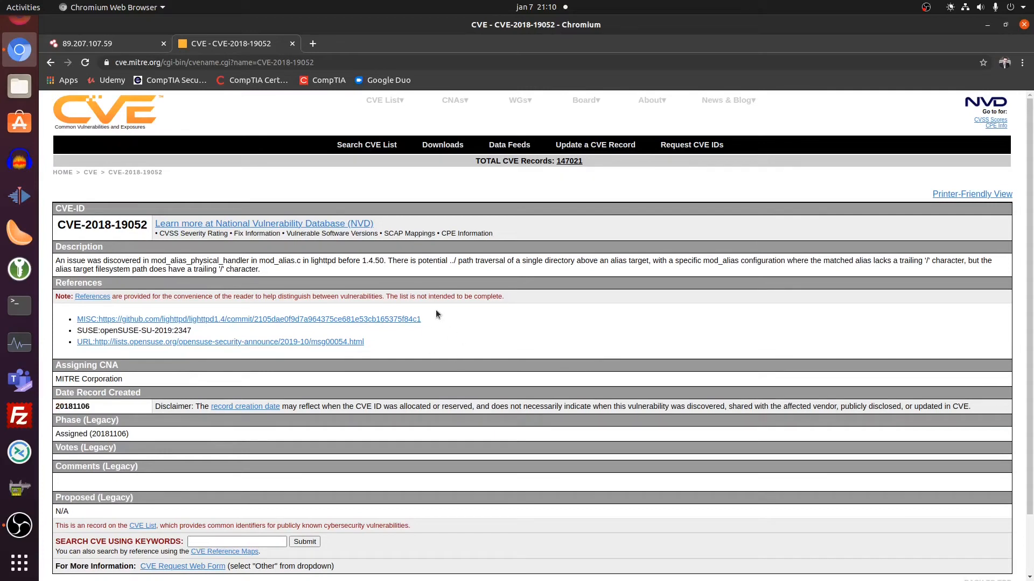
pyautogui.moveTo(105, 43)
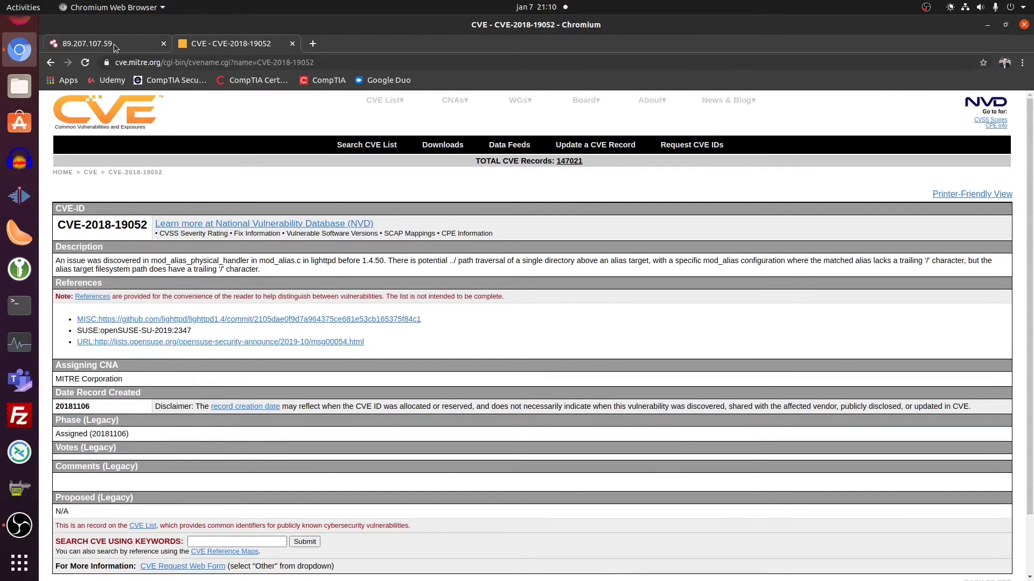
# Back in the Shodan netcam results, pick host 218.250.225.222 in Hong Kong
pyautogui.click(86, 43)
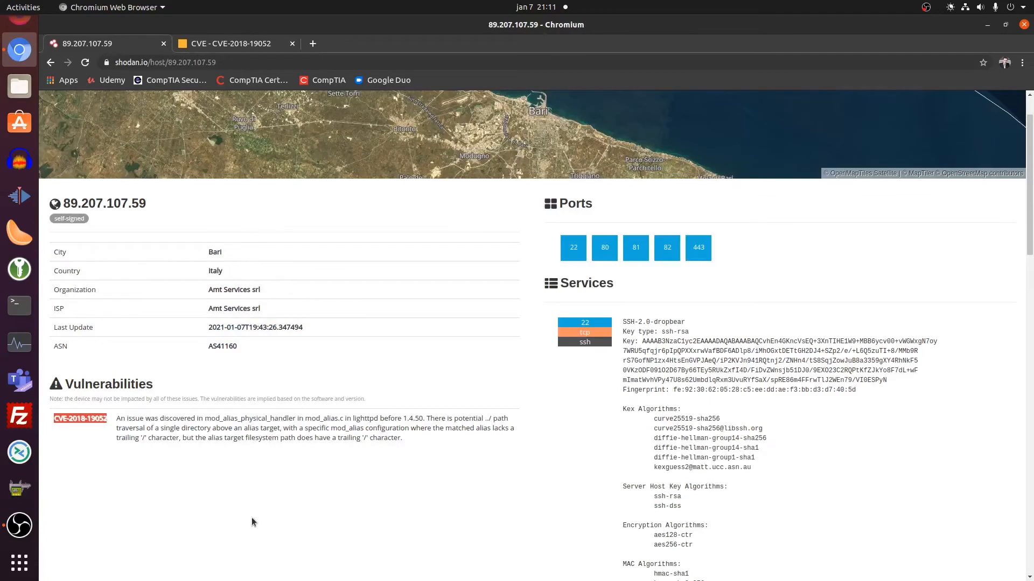
pyautogui.scroll(3)
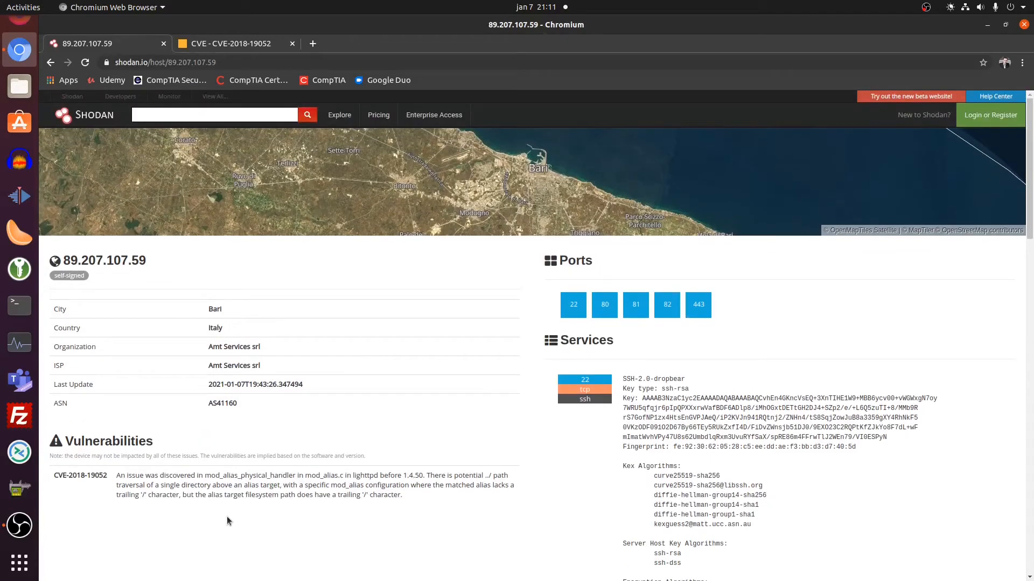
pyautogui.moveTo(274, 556)
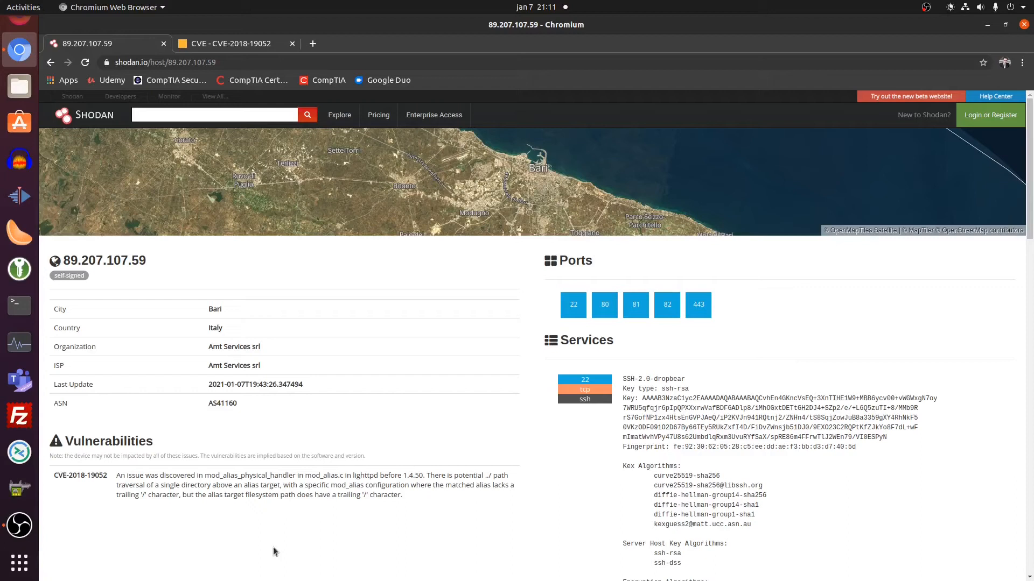
pyautogui.moveTo(314, 134)
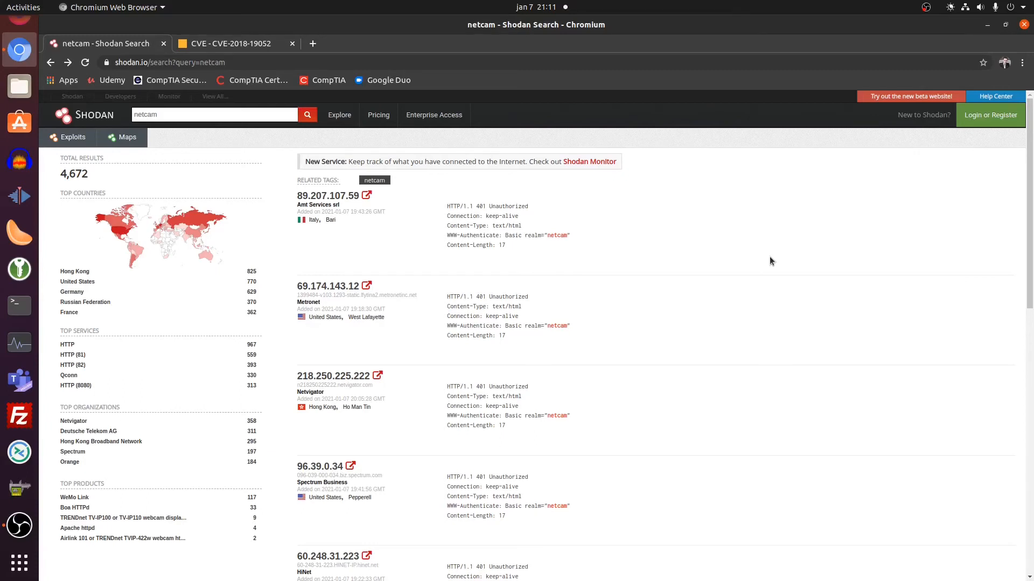
pyautogui.moveTo(724, 251)
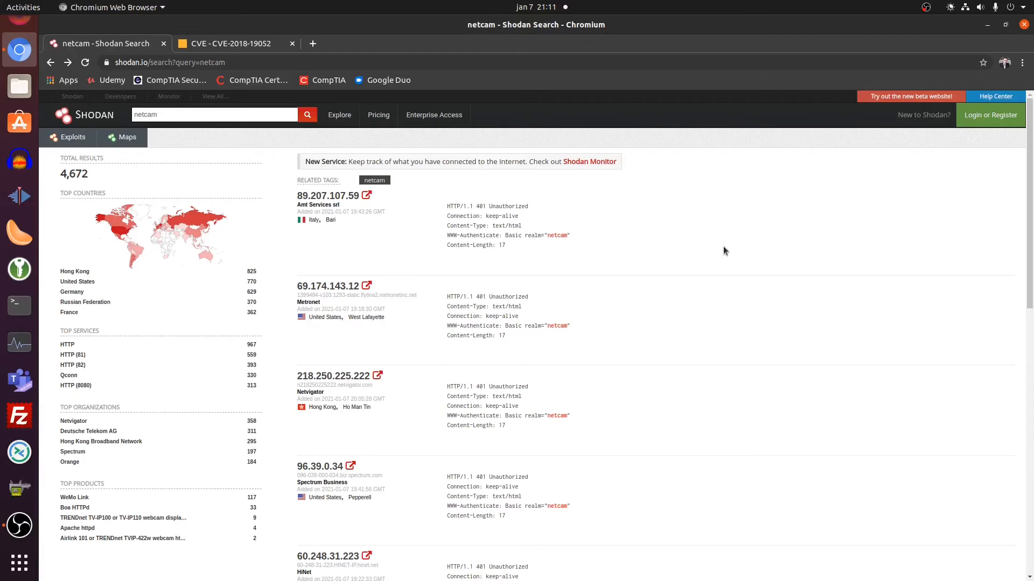
pyautogui.scroll(-3)
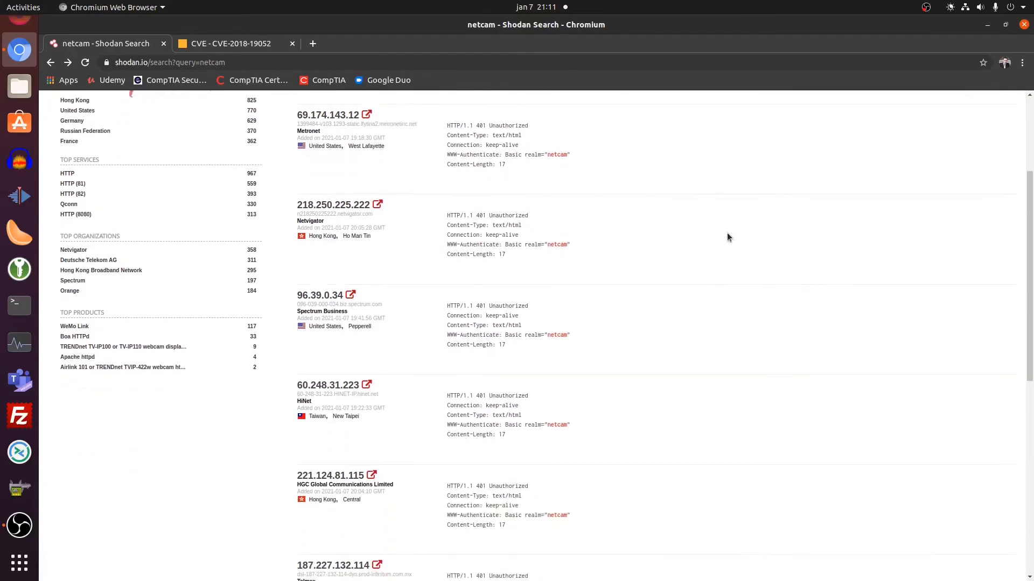
pyautogui.scroll(3)
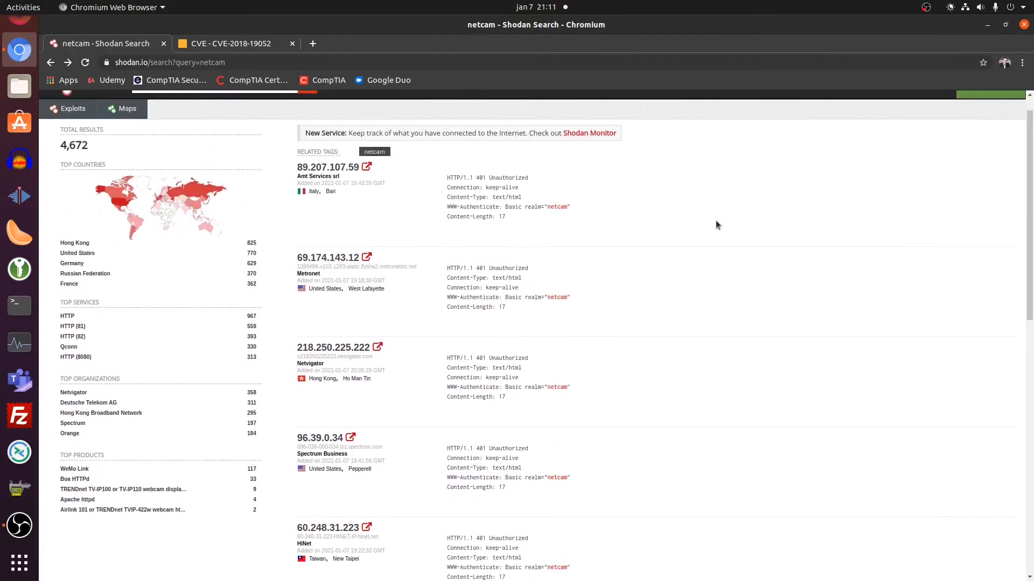
pyautogui.moveTo(327, 401)
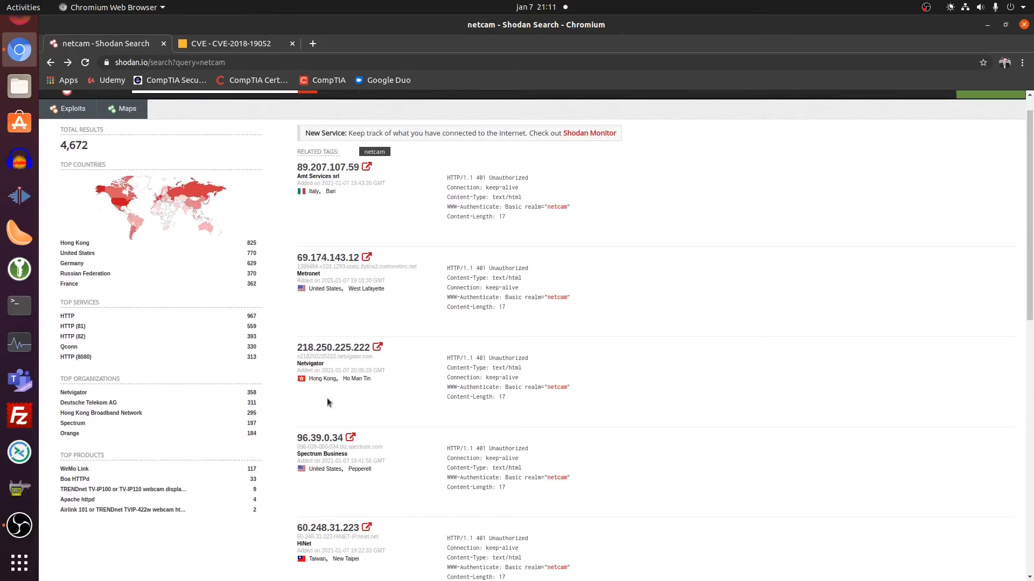
pyautogui.click(327, 348)
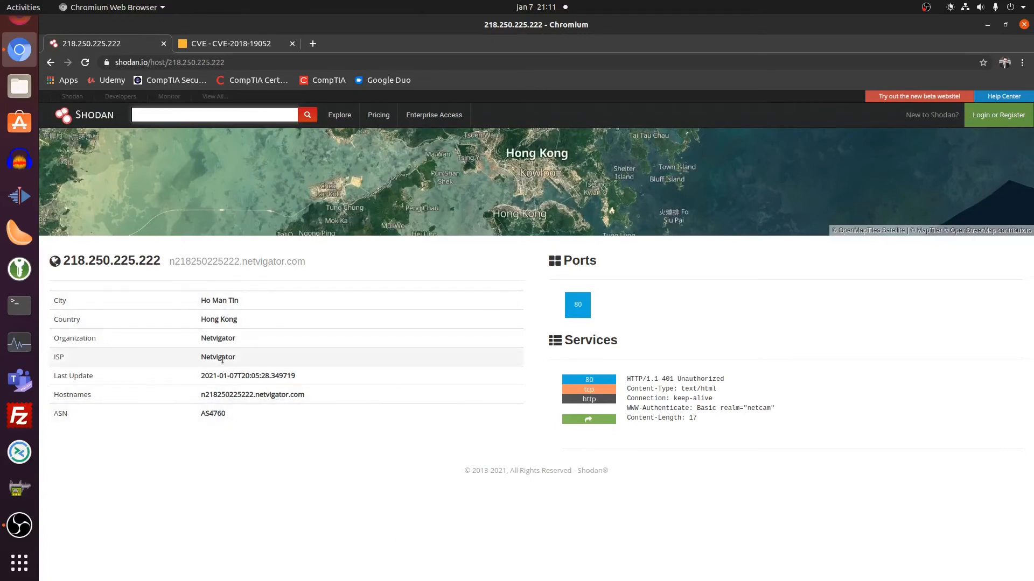
pyautogui.moveTo(577, 304)
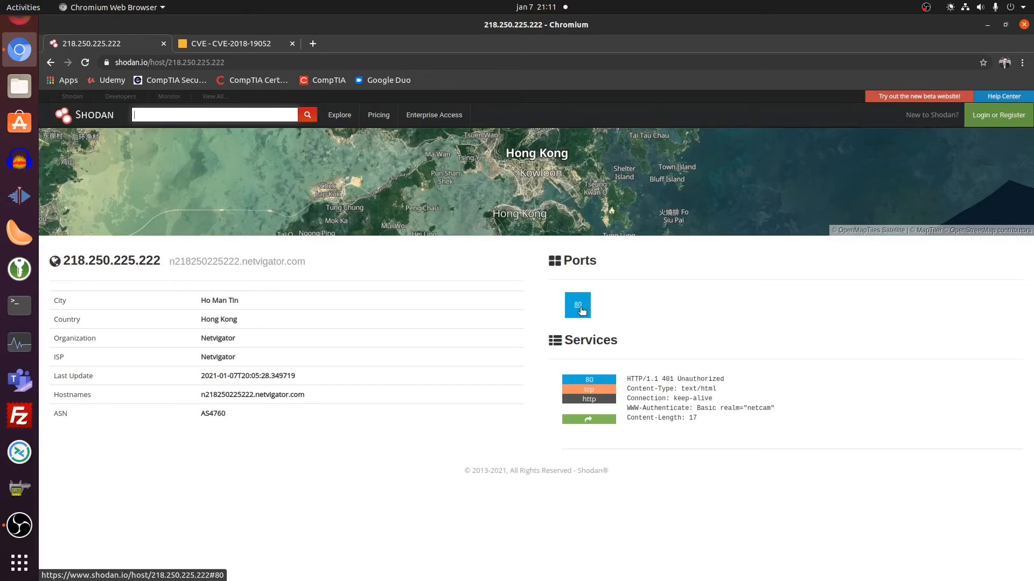
pyautogui.moveTo(248, 263)
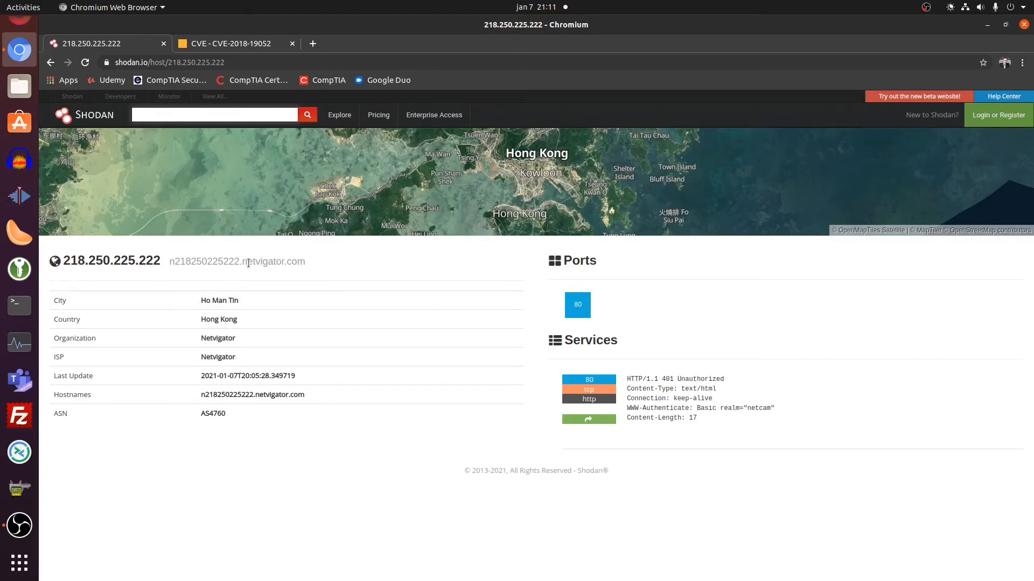
# Select 'netvigator' in the host's hostname to look it up
pyautogui.doubleClick(259, 262)
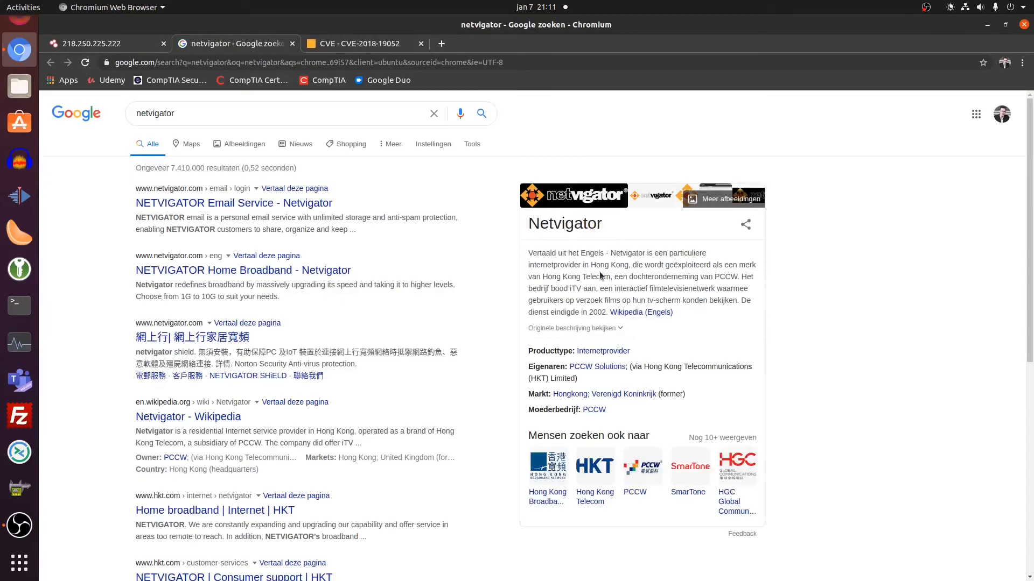
# Read the Netvigator Google result identifying it as a Hong Kong internet provider
pyautogui.doubleClick(553, 265)
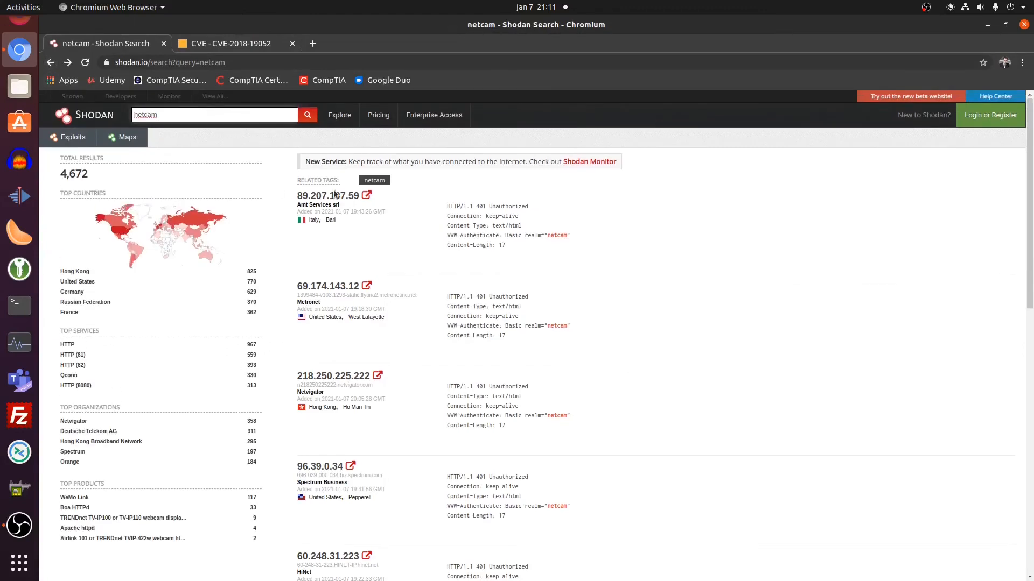
# Review the 89.207.107.59 host details down to lighttpd 1.4.39 and look up the word lighttpd
pyautogui.click(327, 195)
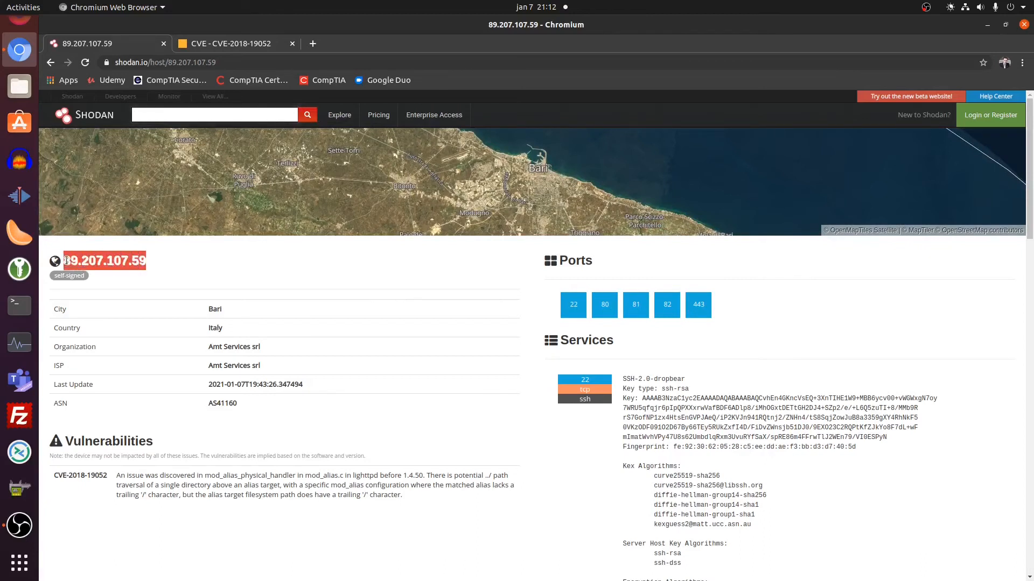
pyautogui.moveTo(603, 304)
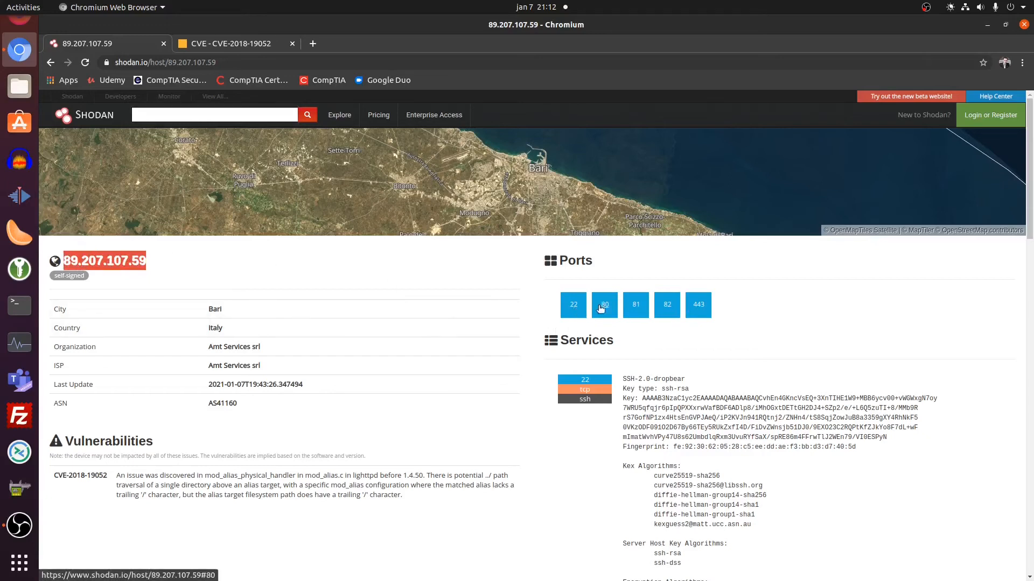
pyautogui.moveTo(290, 470)
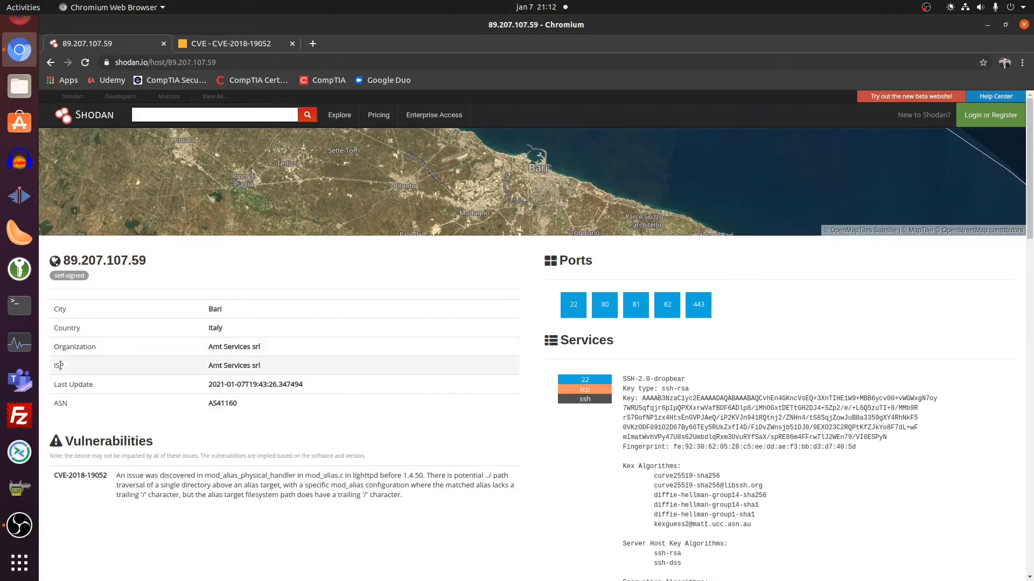
pyautogui.scroll(-3)
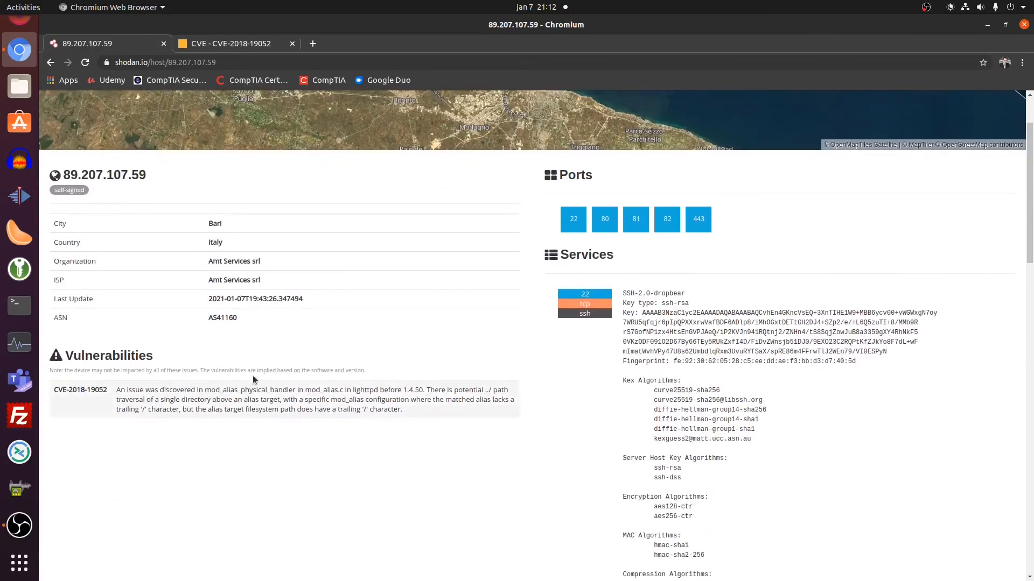
pyautogui.moveTo(137, 390)
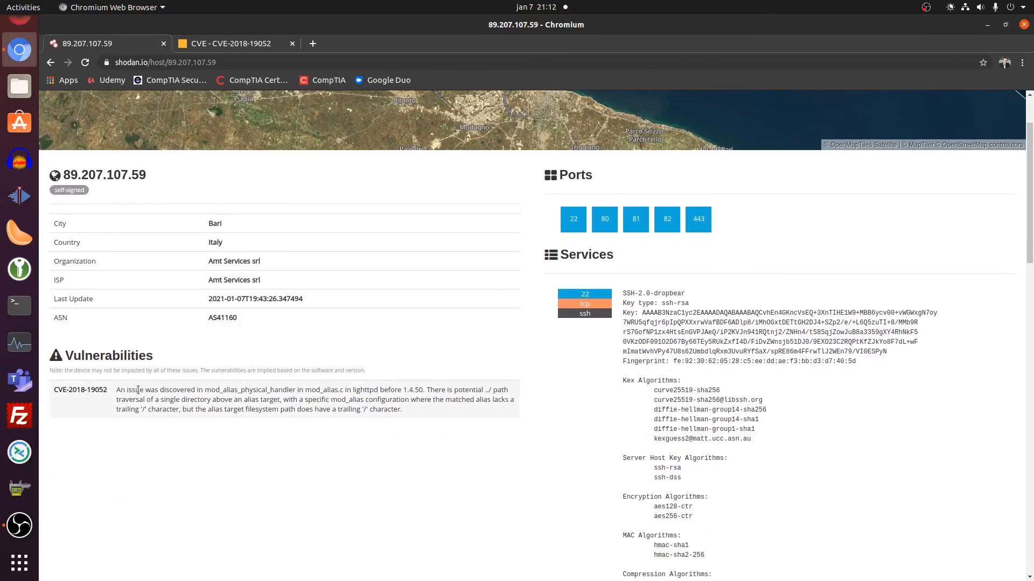
pyautogui.scroll(-3)
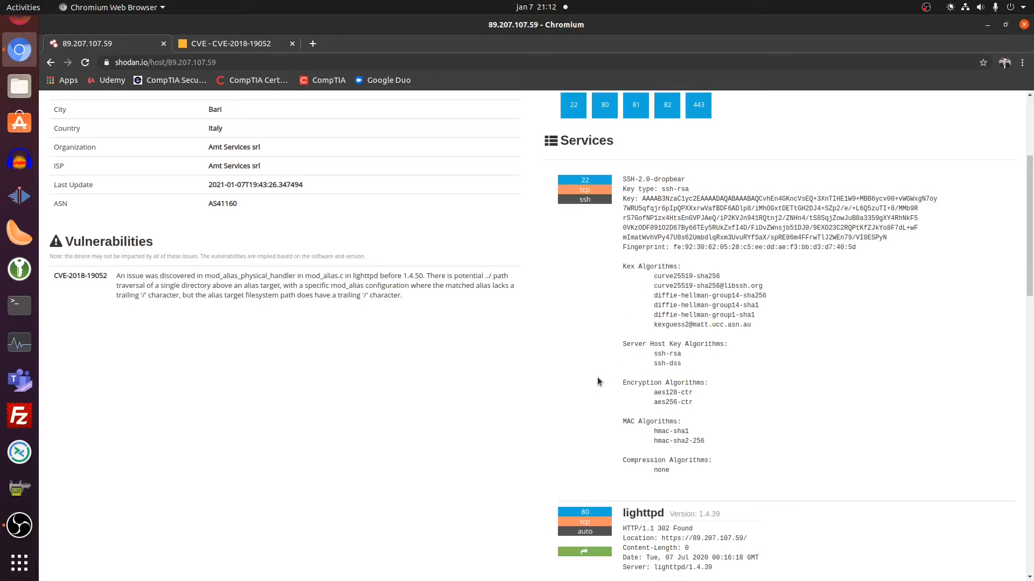
pyautogui.moveTo(613, 241)
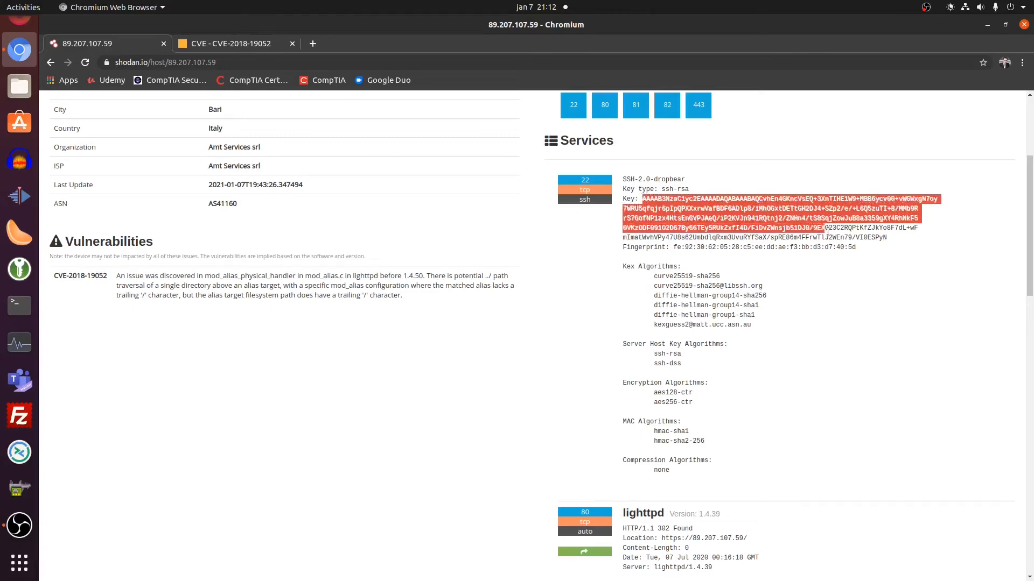
pyautogui.click(873, 395)
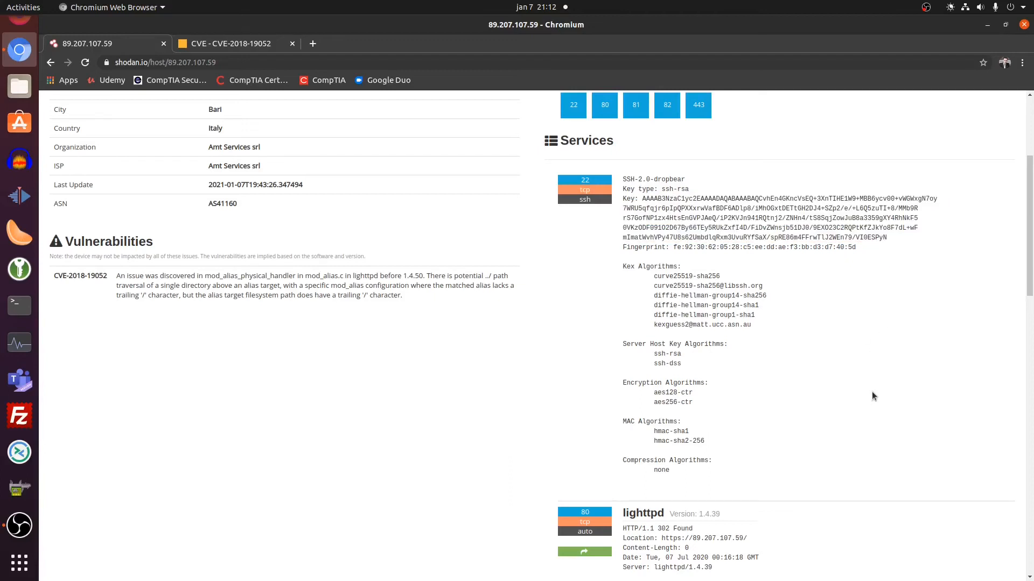
pyautogui.scroll(-3)
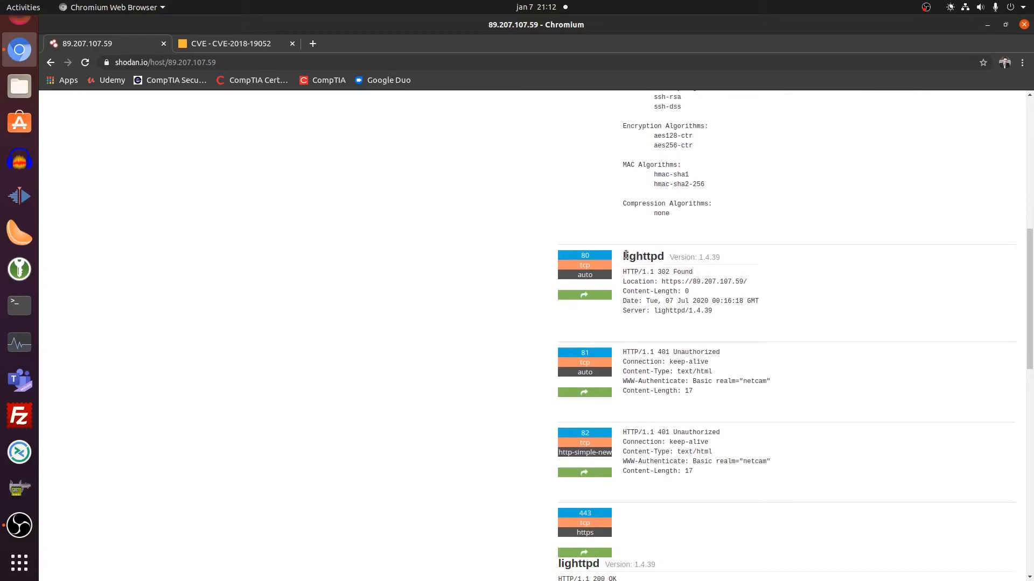
pyautogui.doubleClick(642, 256)
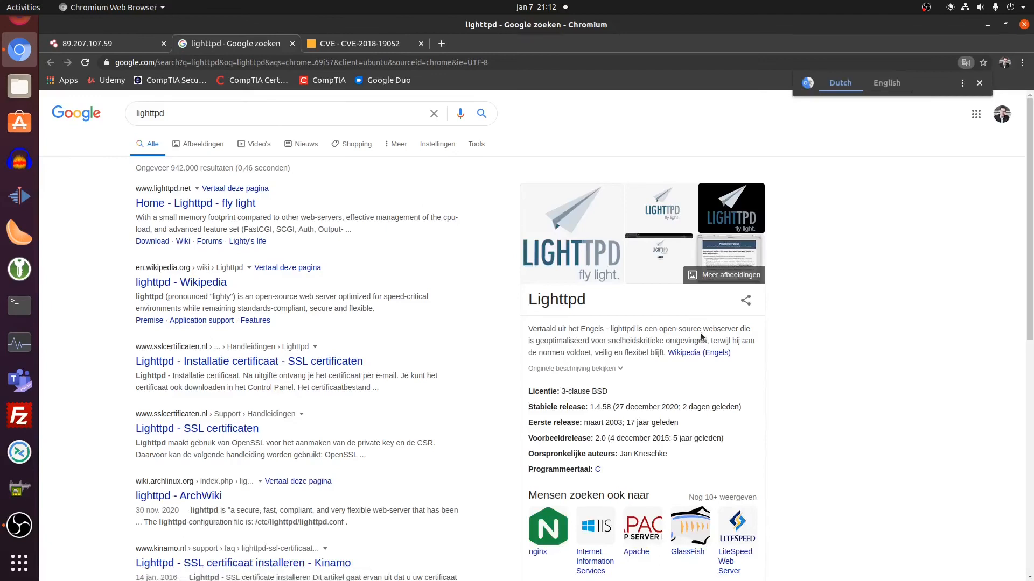
pyautogui.moveTo(684, 379)
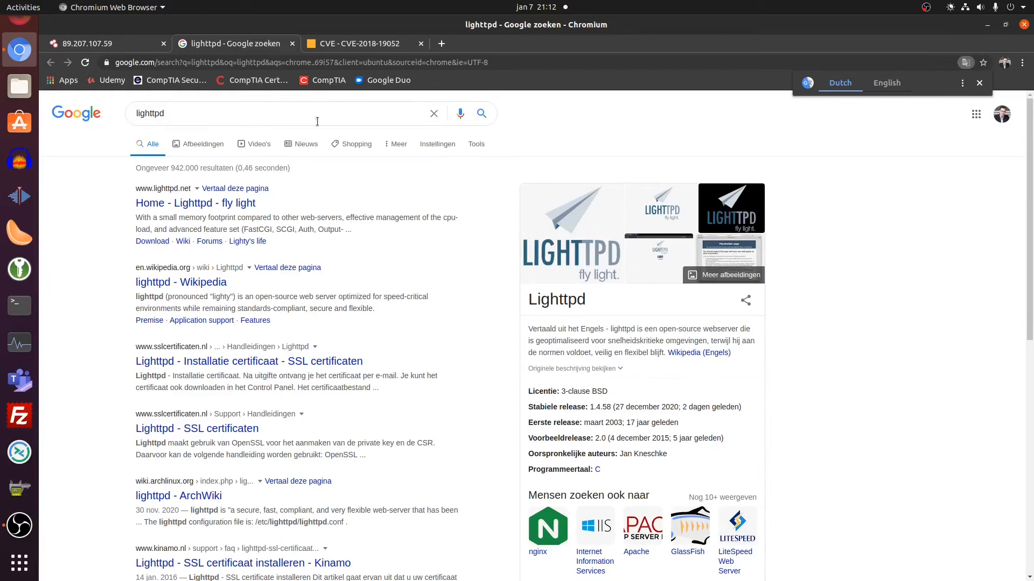
# Close the lighttpd Google results, returning to the 89.207.107.59 host page
pyautogui.click(87, 43)
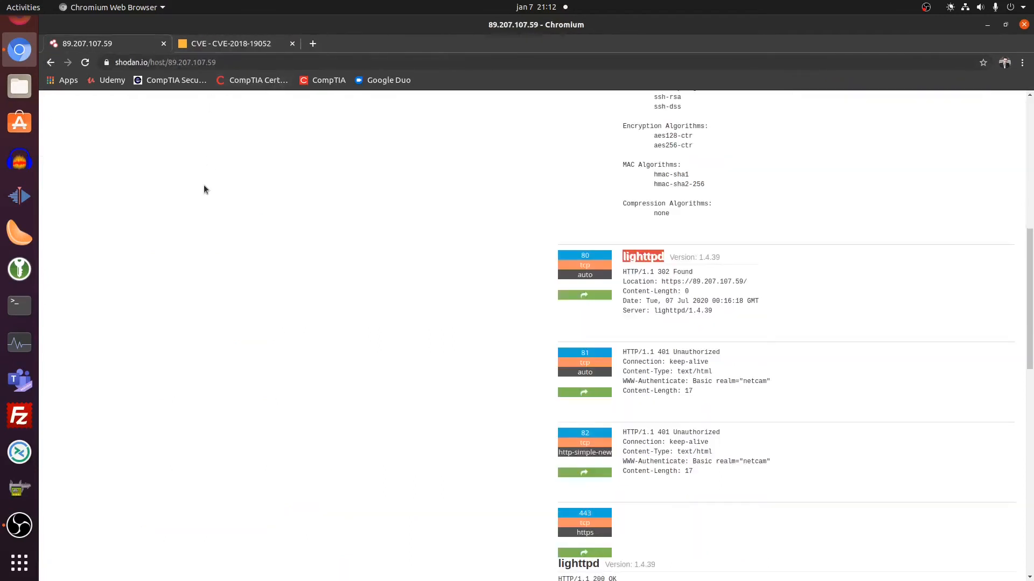
pyautogui.moveTo(659, 281)
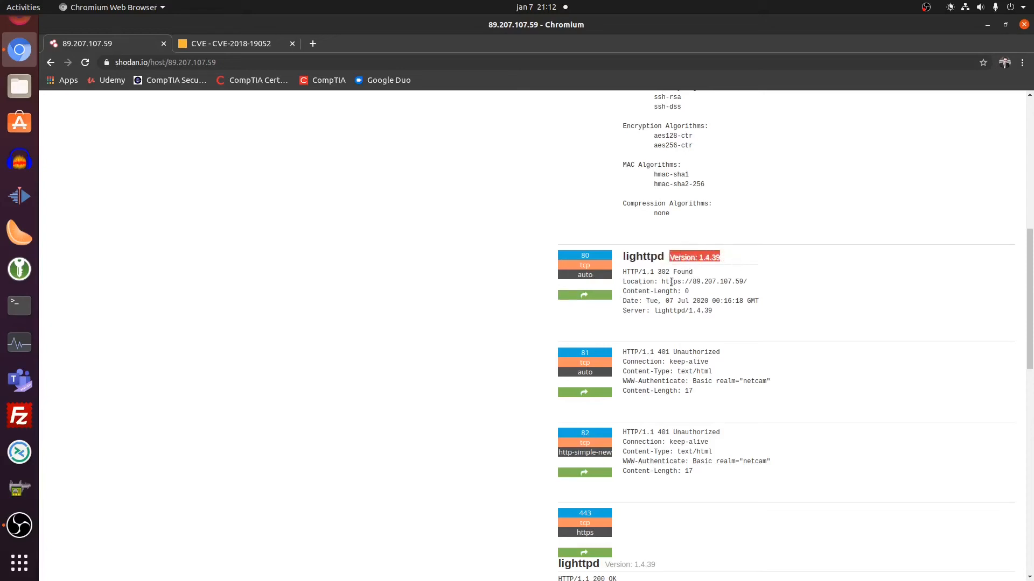
# Go back from the host page to the netcam results listing 4,672 hosts
pyautogui.scroll(3)
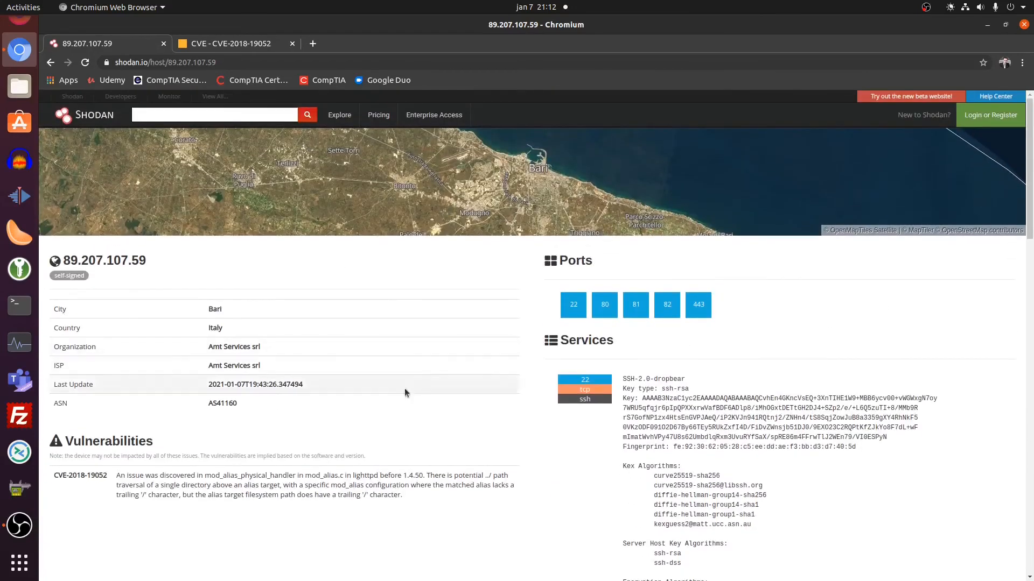
pyautogui.scroll(-3)
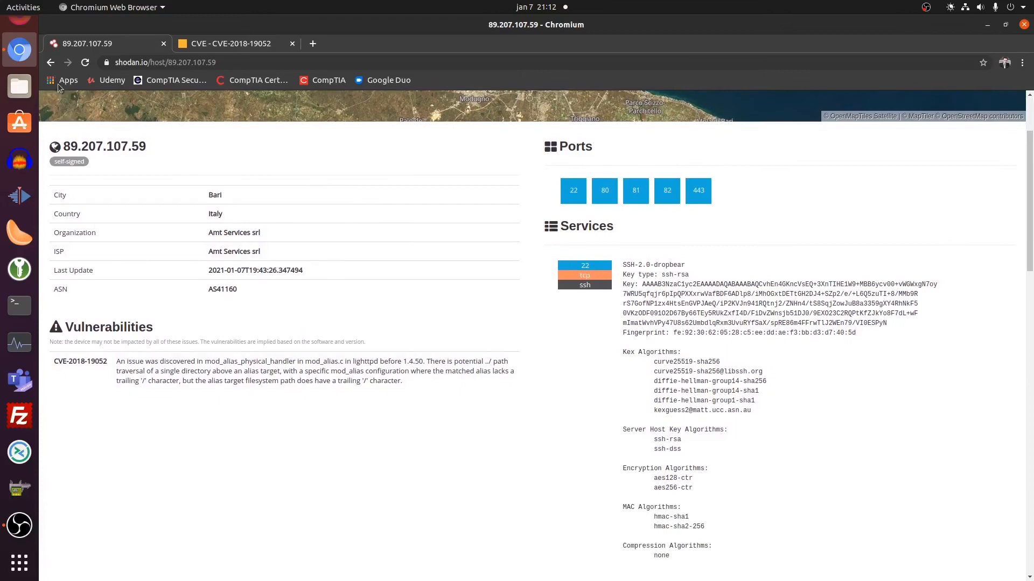
pyautogui.click(51, 62)
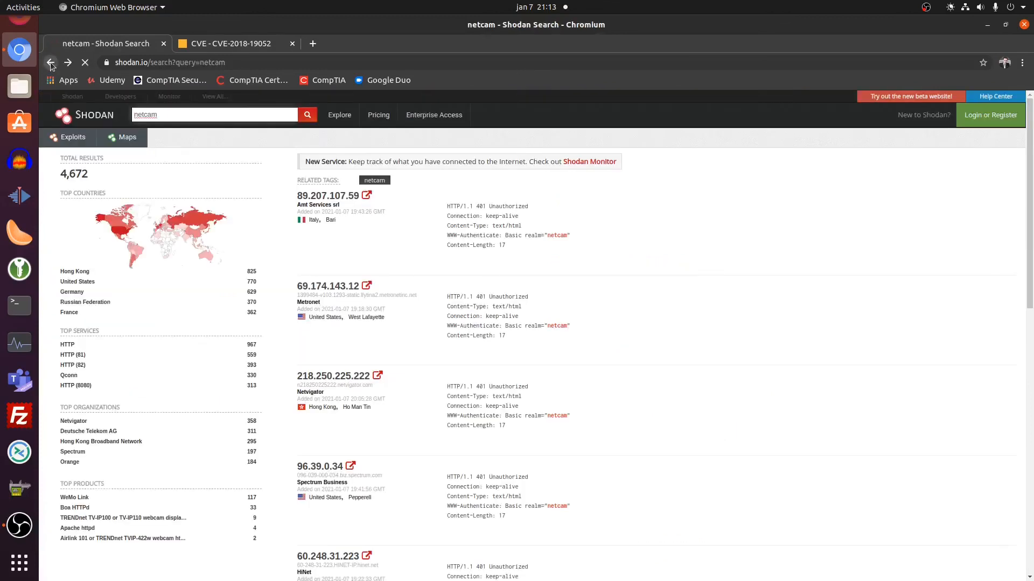
# Return to the Shodan home page, then switch to the cve.mitre.org CVE-2018-19052 record
pyautogui.click(51, 63)
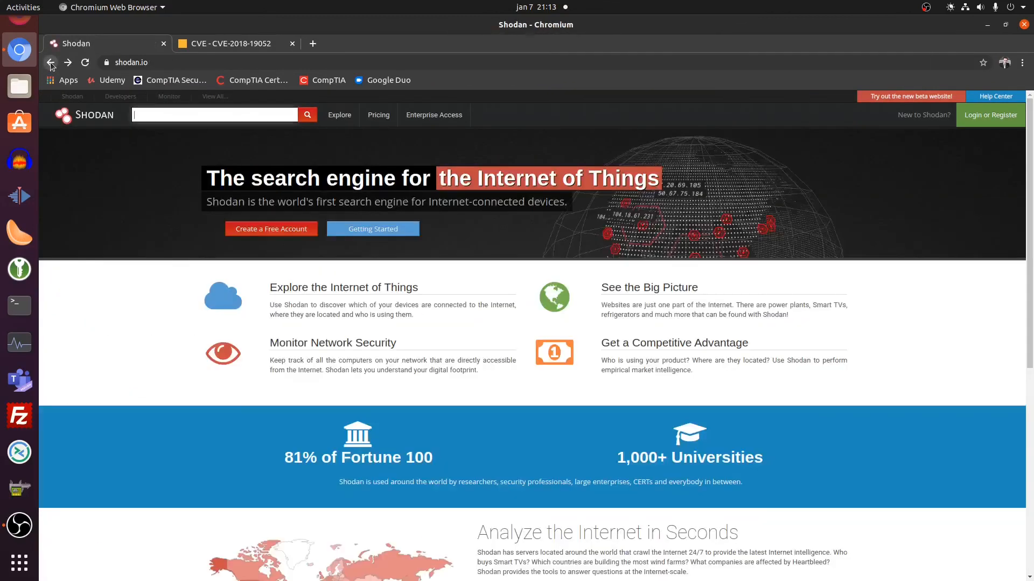
pyautogui.moveTo(90, 331)
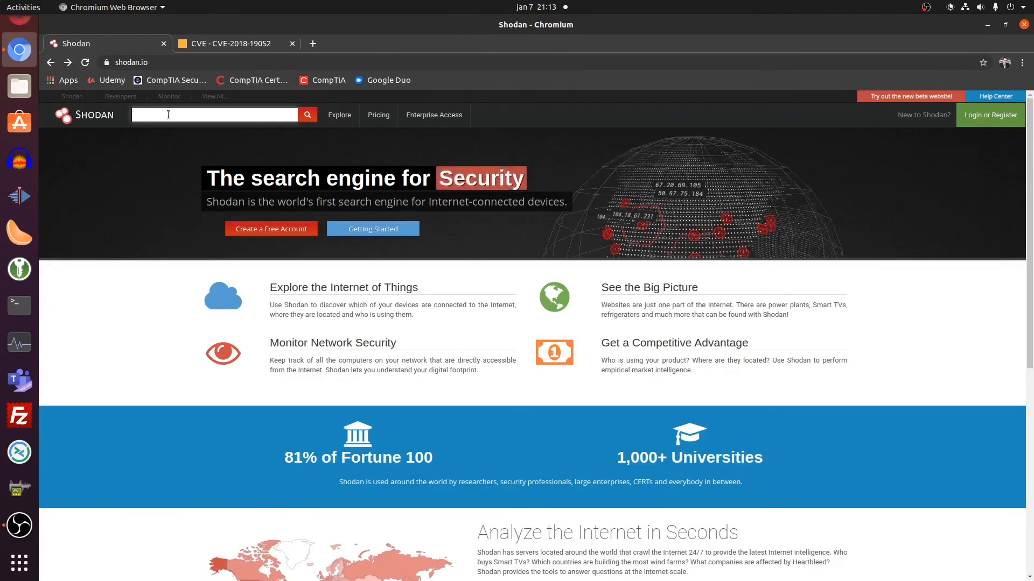
pyautogui.moveTo(128, 260)
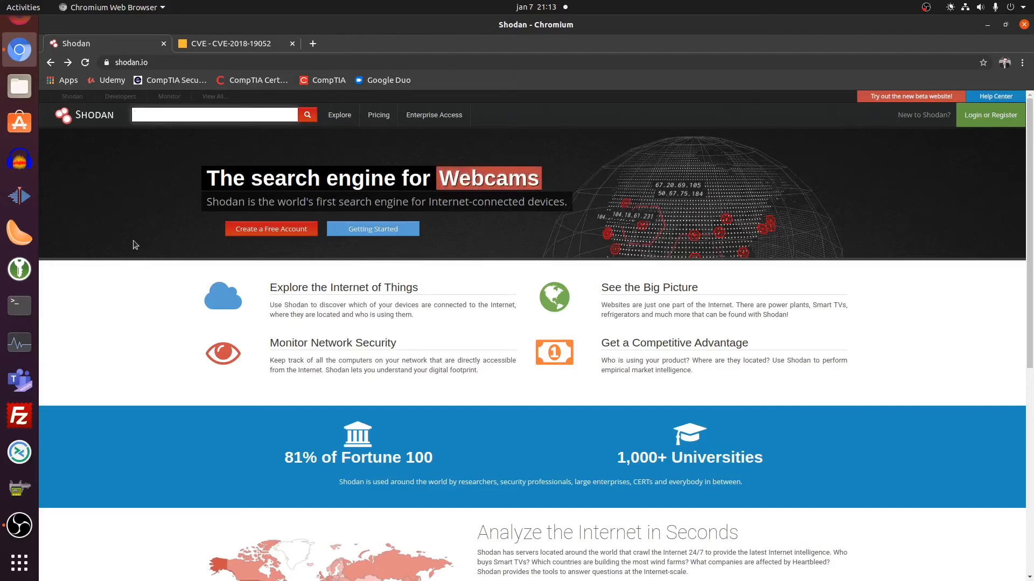
pyautogui.scroll(-3)
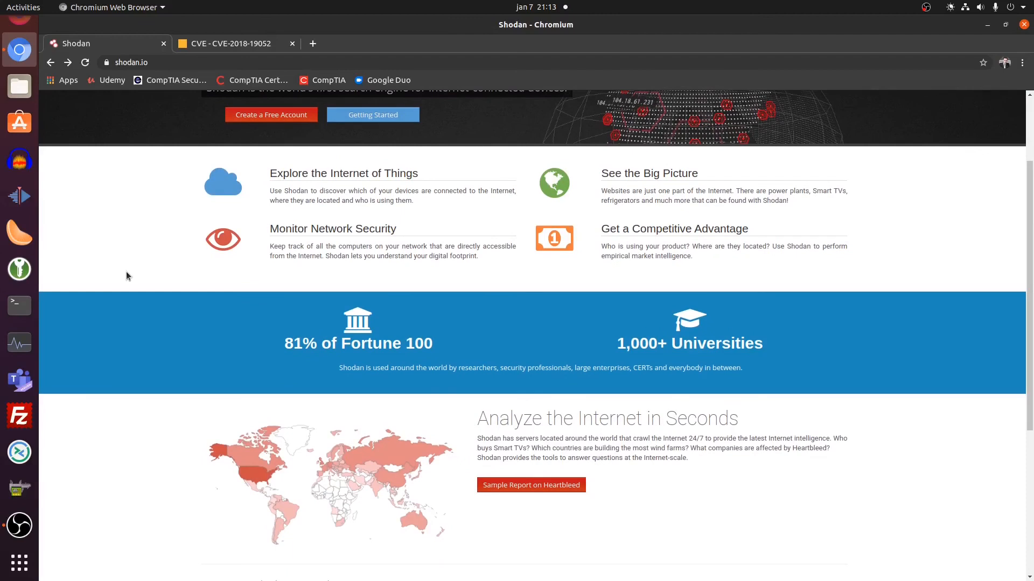
pyautogui.scroll(3)
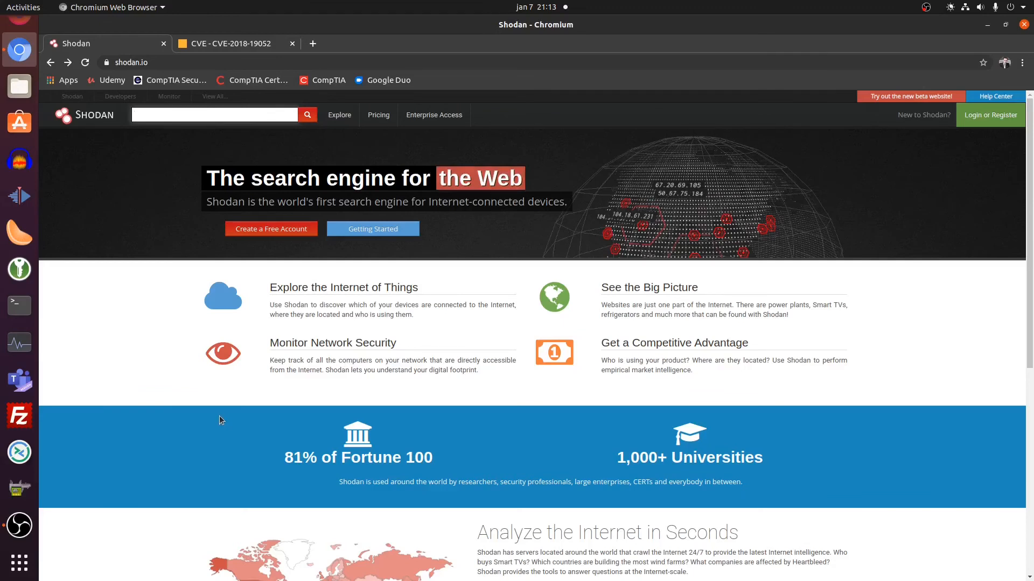
pyautogui.moveTo(175, 377)
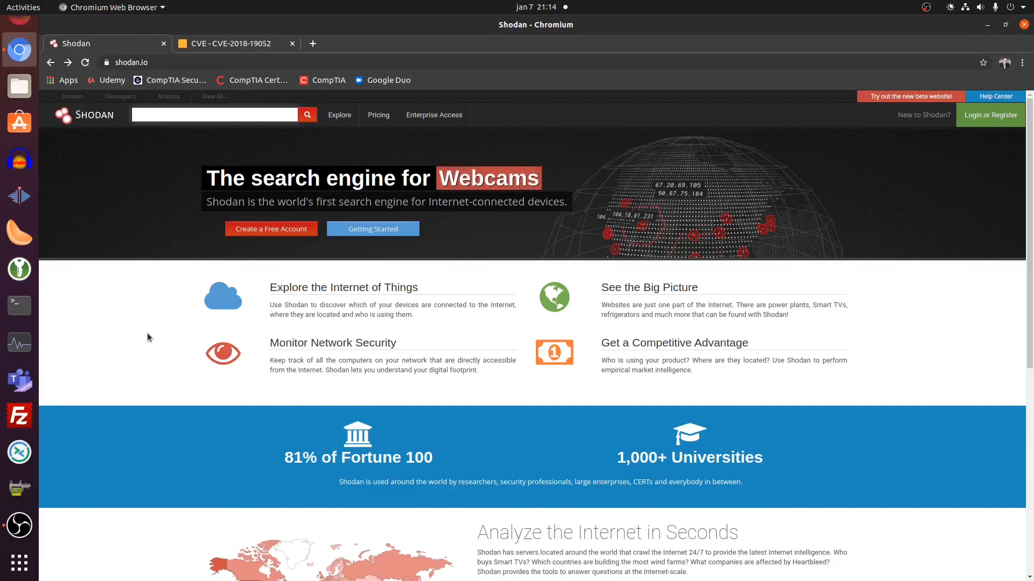
pyautogui.click(230, 43)
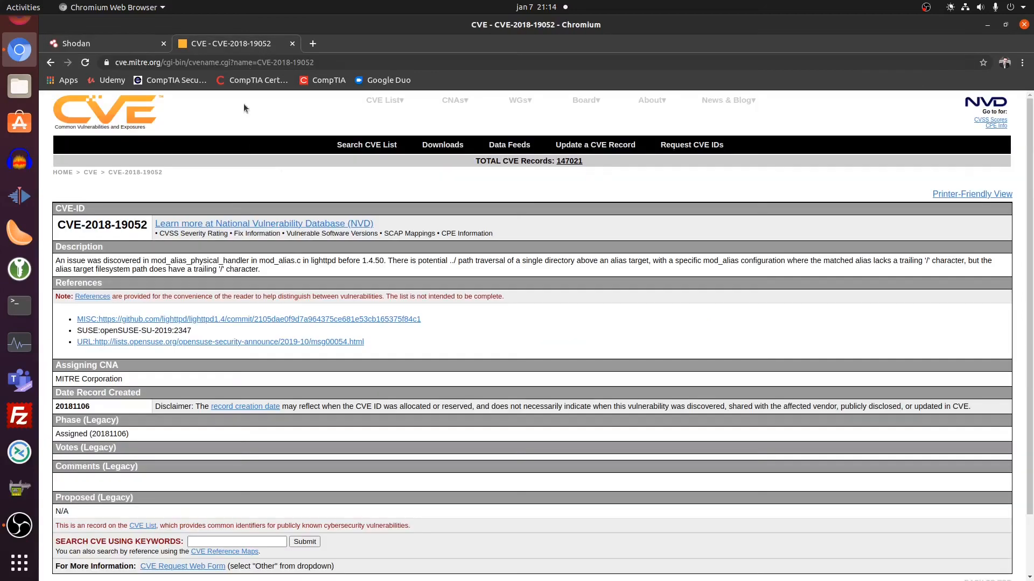